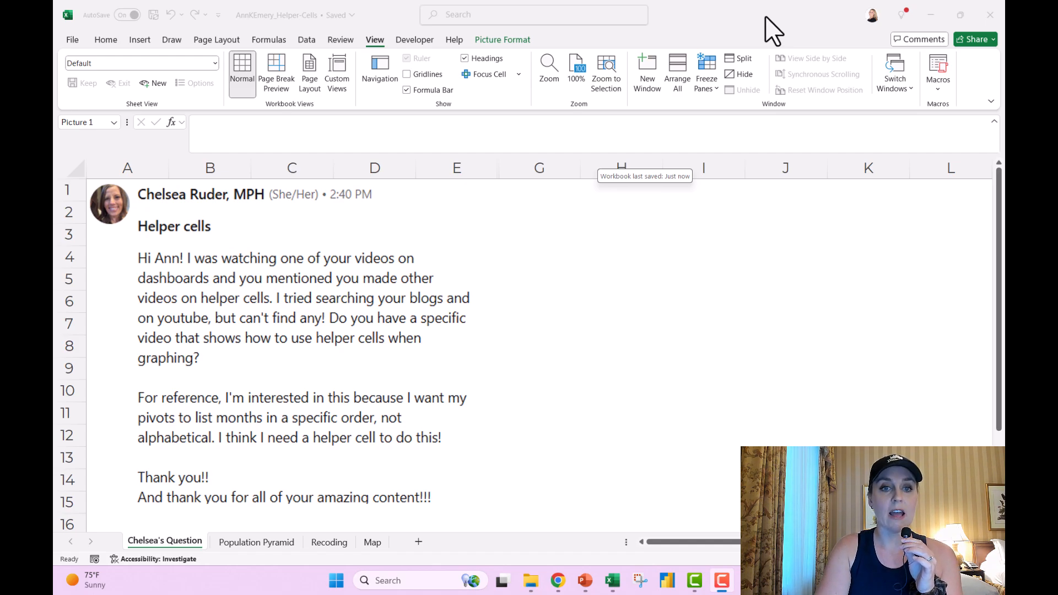
mouse_move(526, 181)
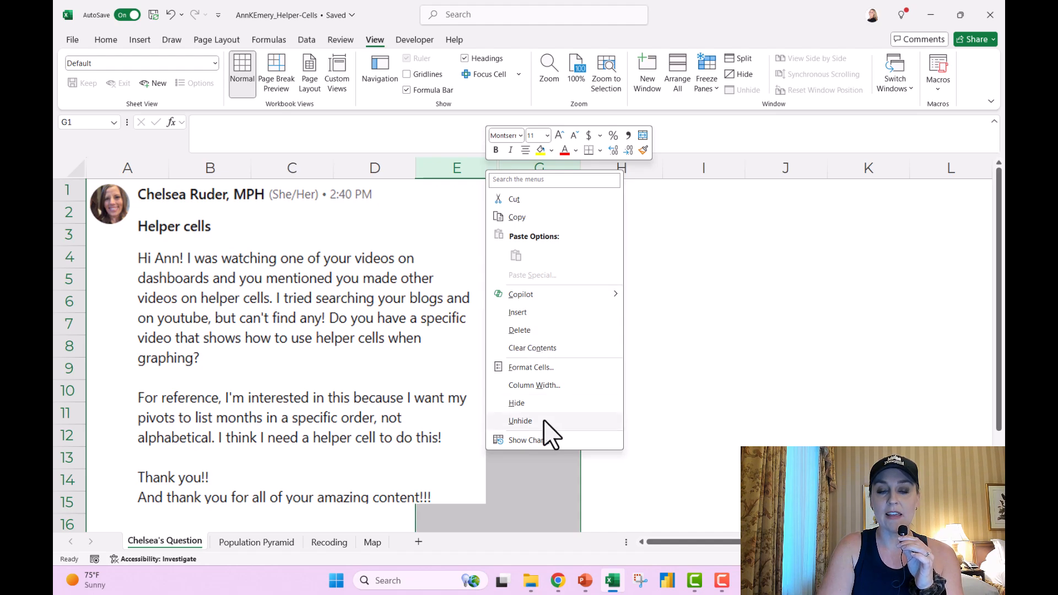
Step: Unhide column F to reveal notes about helper cells and re-sorting months in pivot tables
click(520, 420)
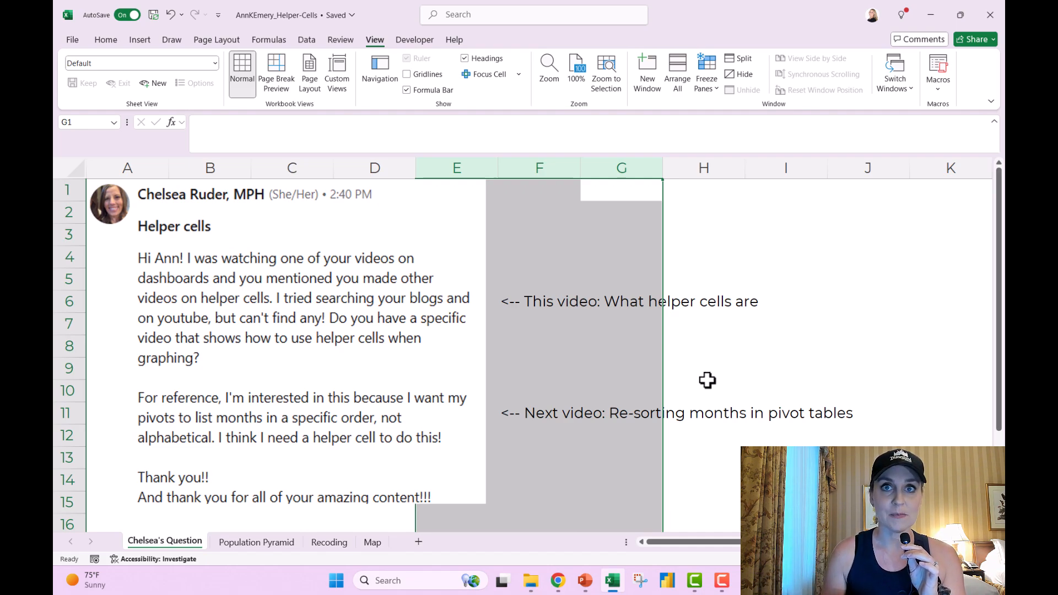
mouse_move(361, 577)
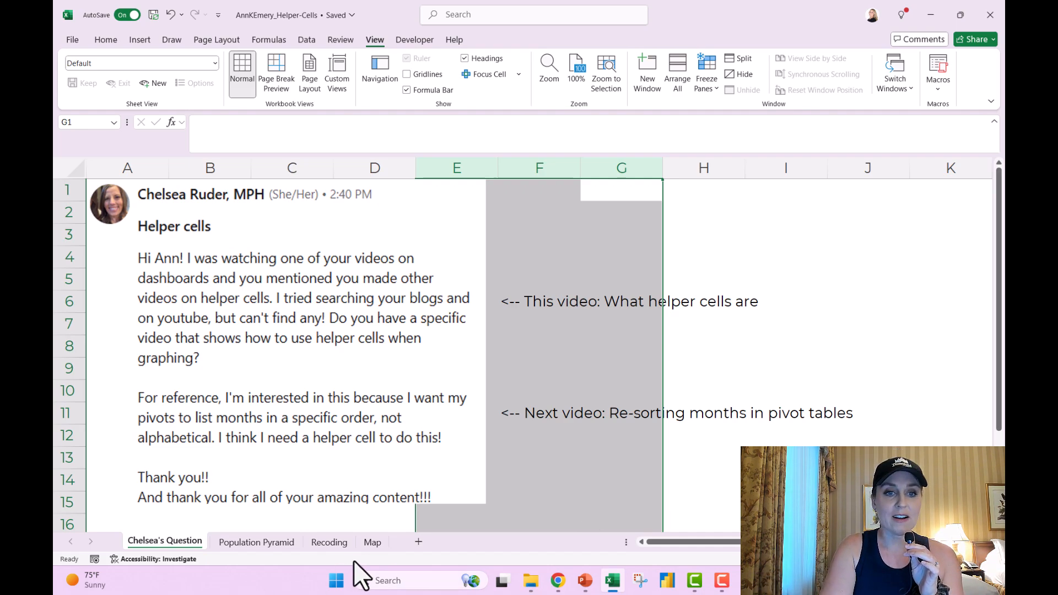
Step: Switch to the Population Pyramid sheet and point out its Regular, Helper and Graph headings
click(256, 542)
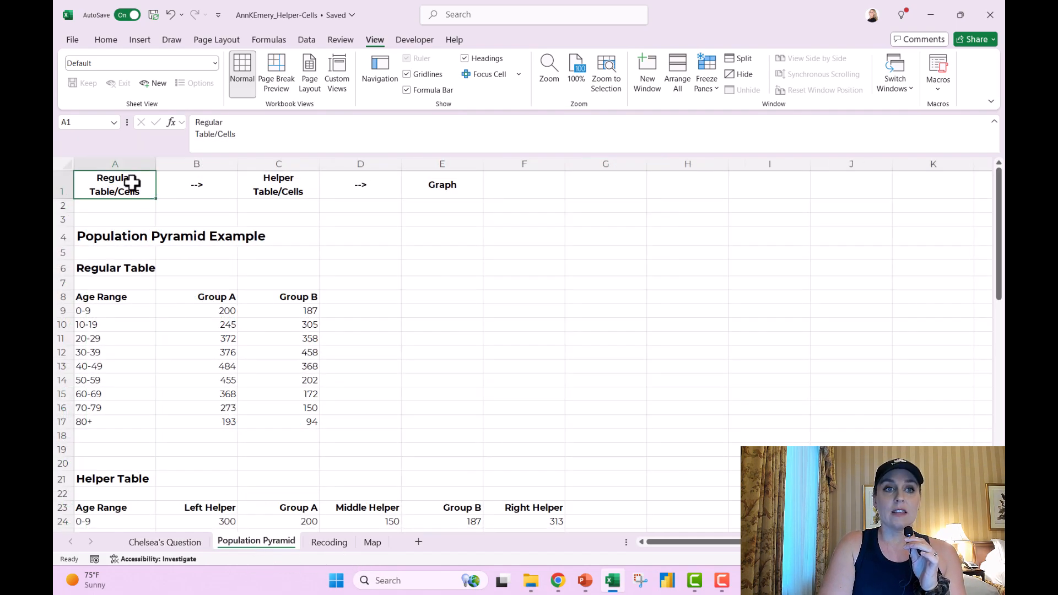
mouse_move(136, 191)
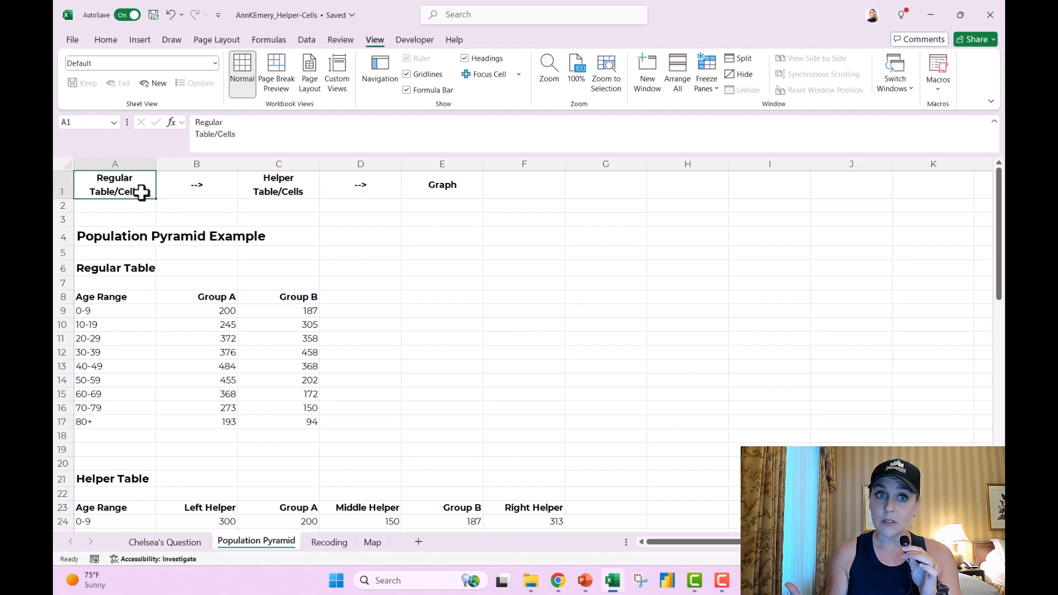
mouse_move(256, 187)
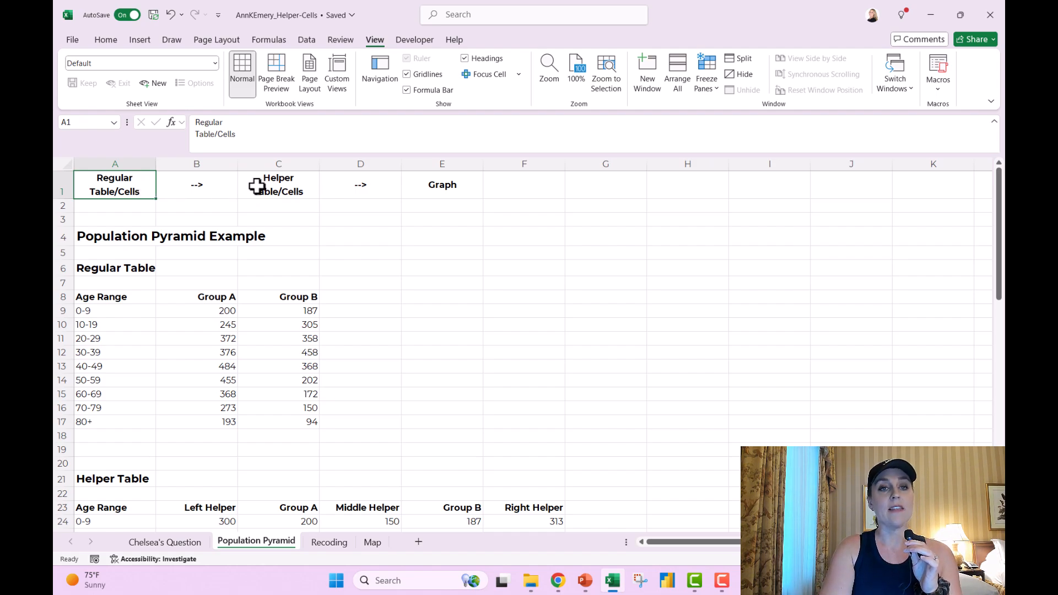
click(277, 184)
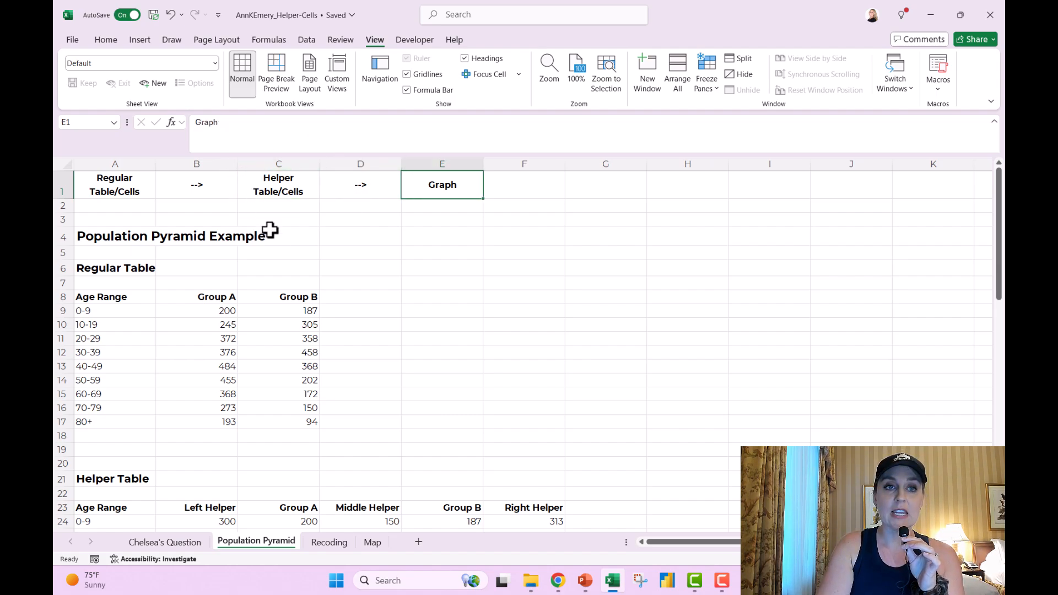
click(278, 164)
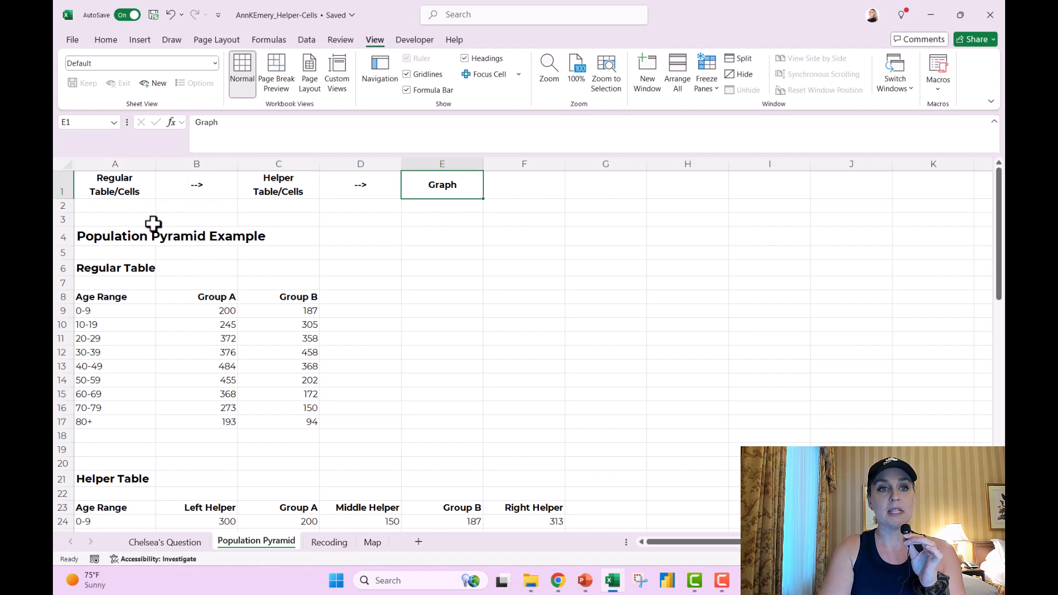
mouse_move(145, 297)
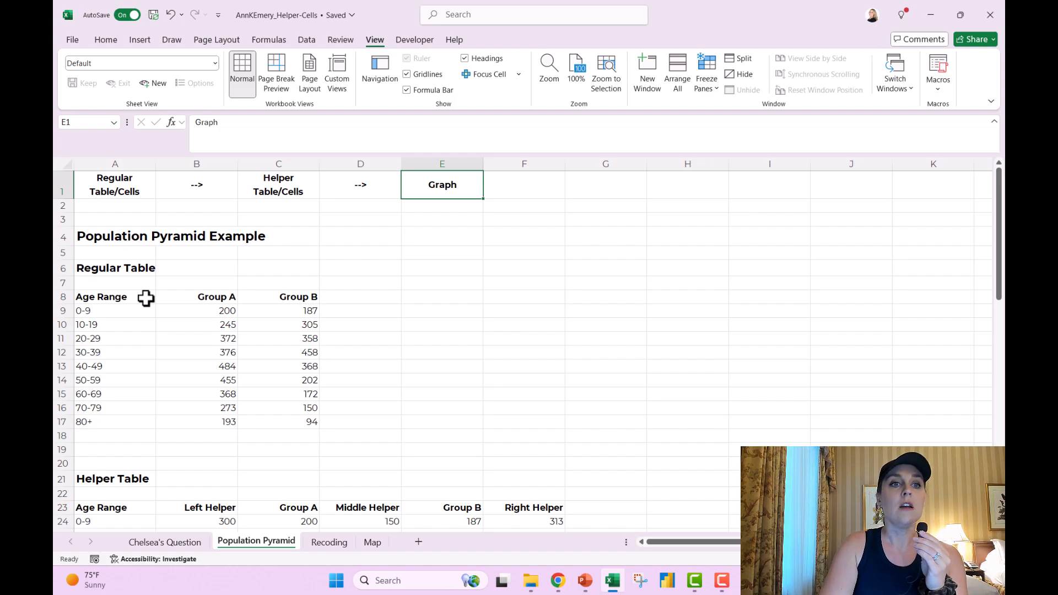
mouse_move(199, 271)
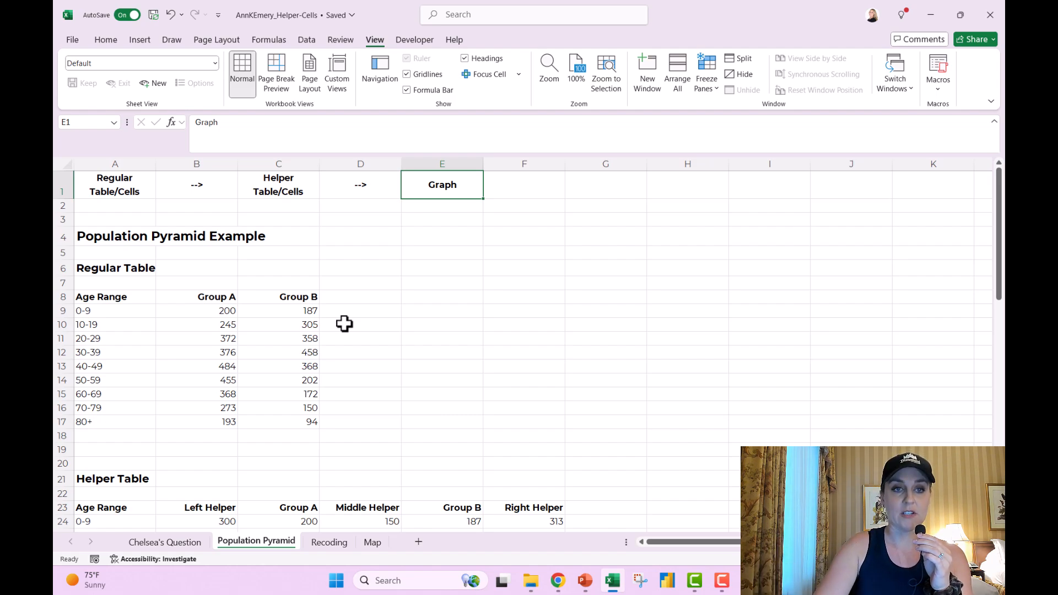
Step: Insert a 2-D clustered bar chart of Group A and Group B from A8:C17
drag(101, 297, 278, 366)
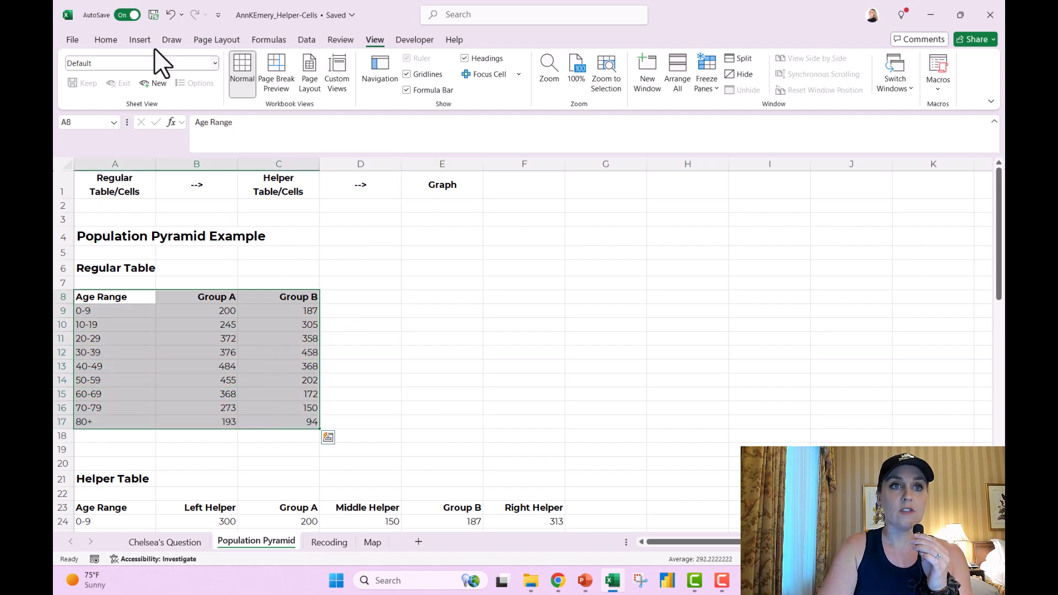
click(139, 39)
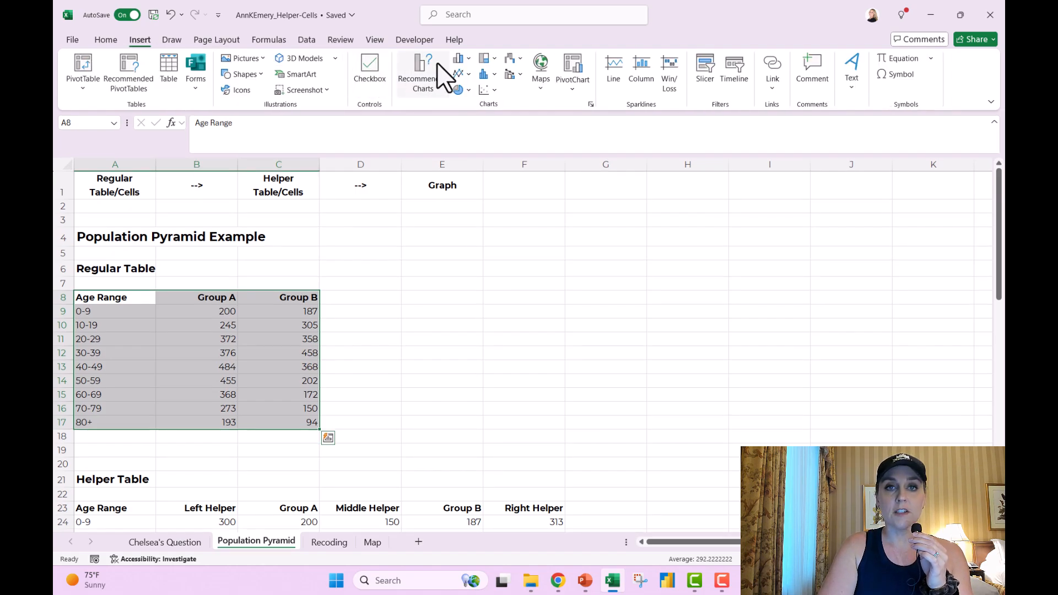
click(458, 57)
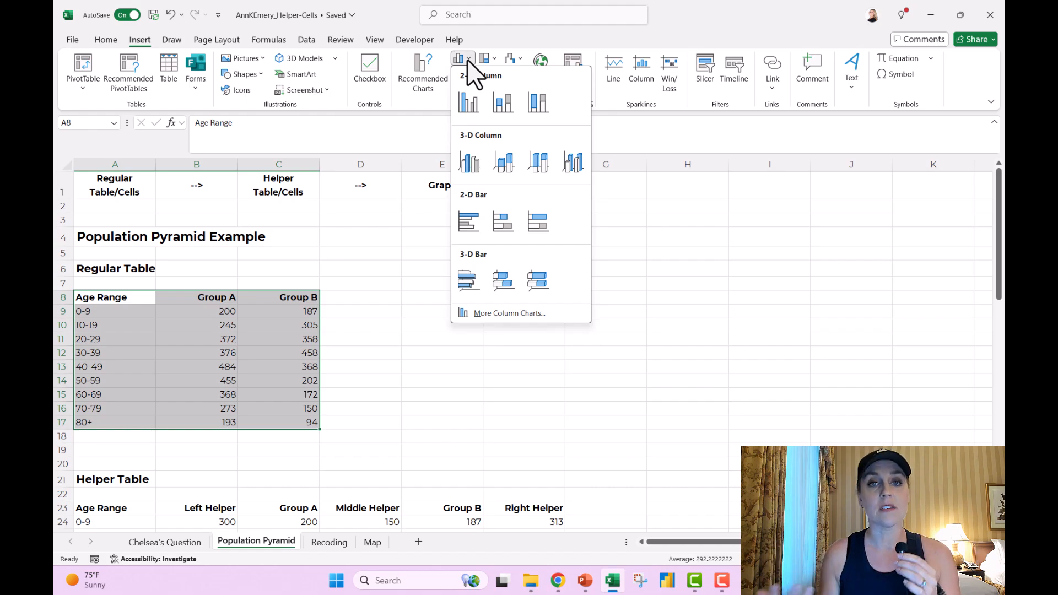
click(503, 102)
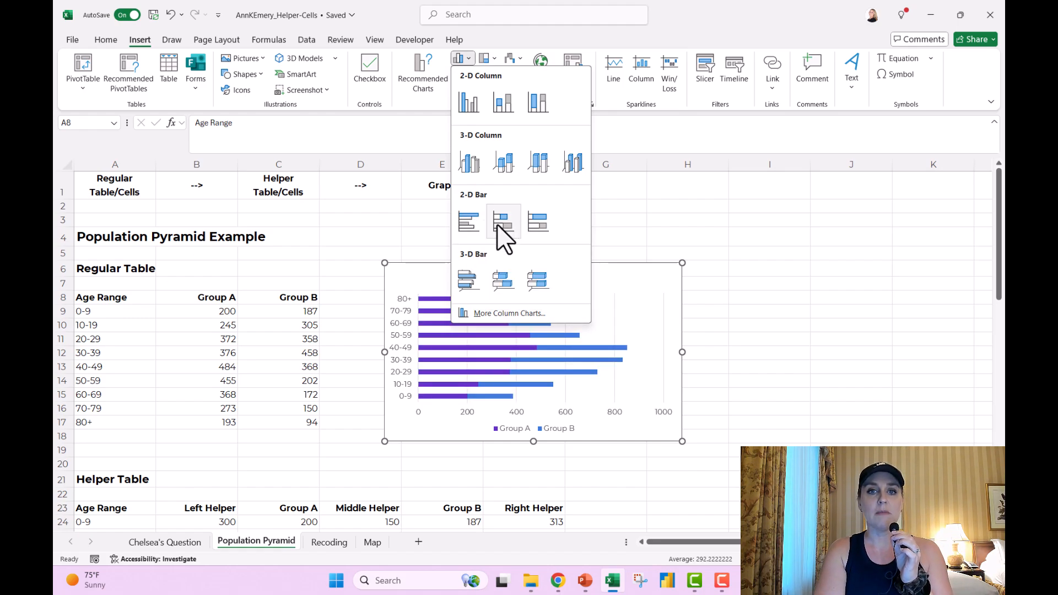
mouse_move(503, 223)
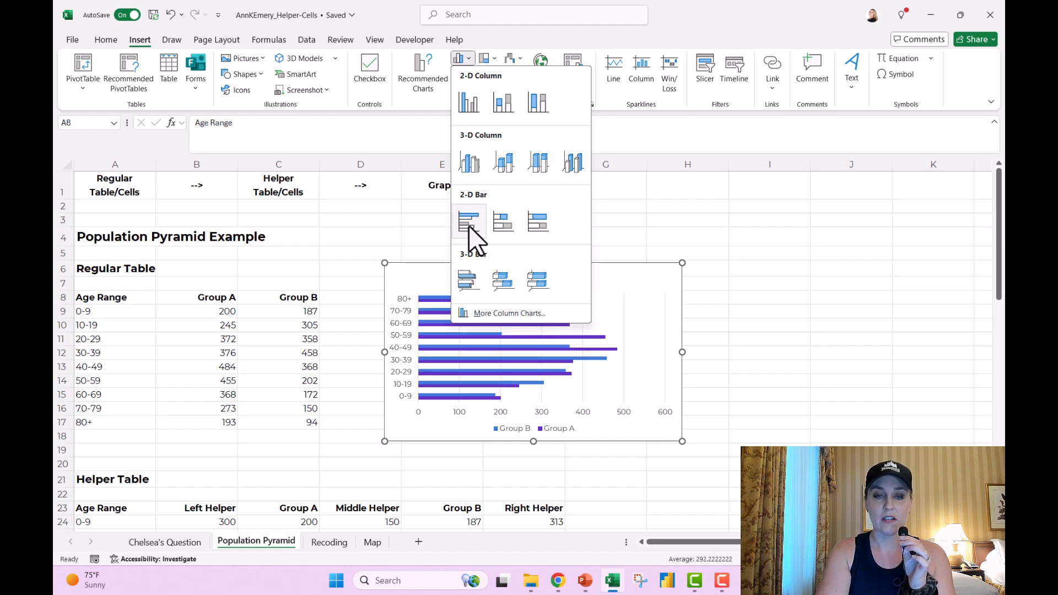
click(469, 222)
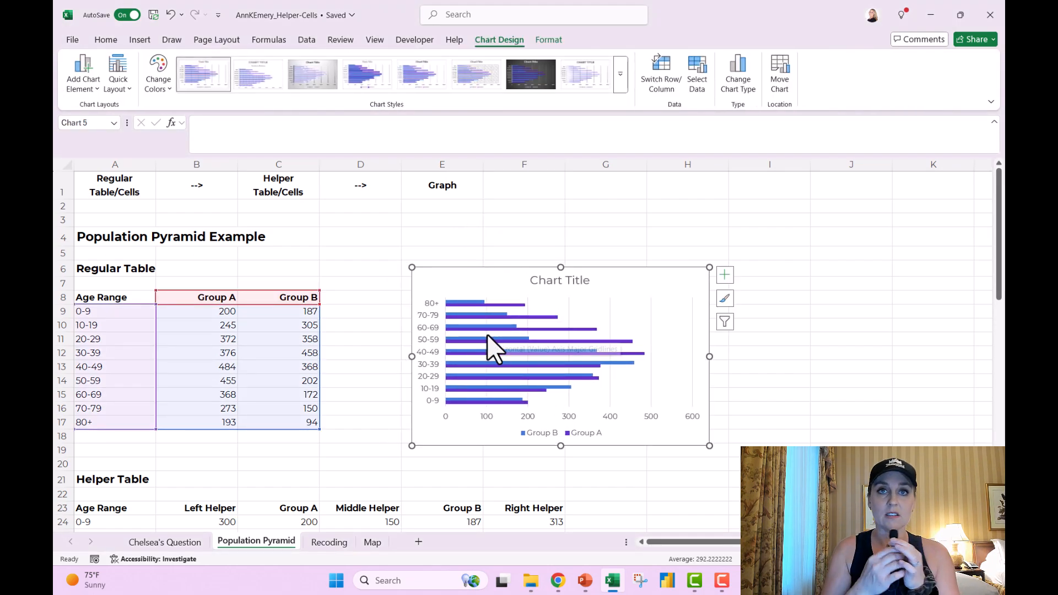
mouse_move(493, 349)
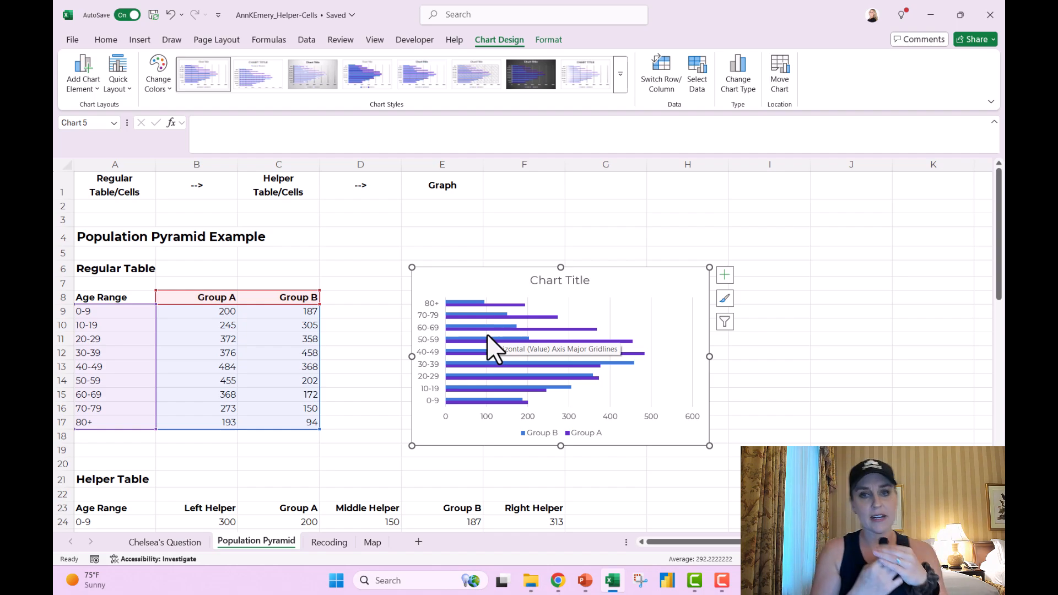
scroll(down, 3)
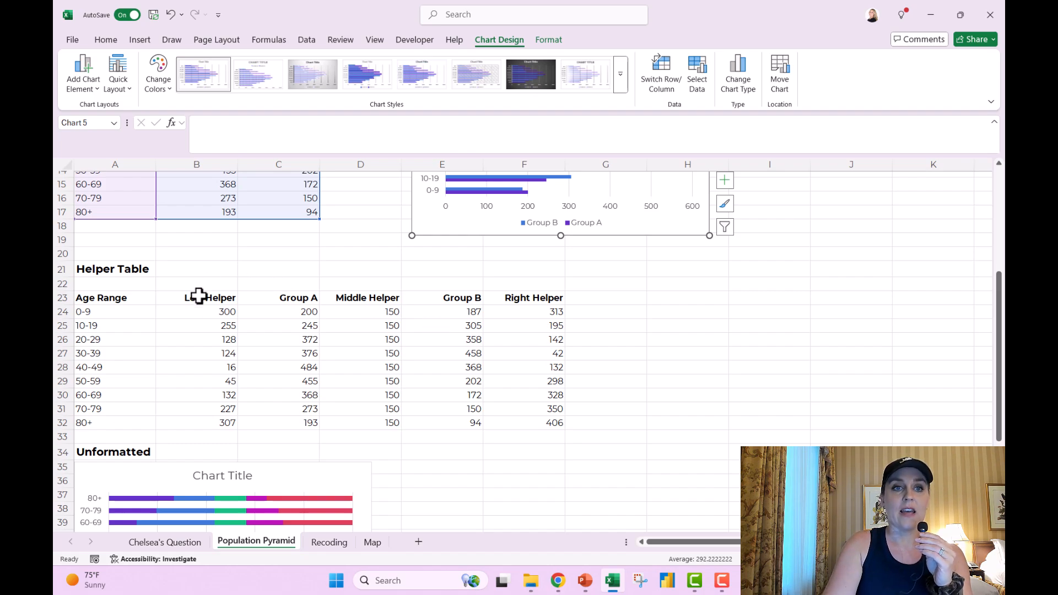
click(196, 297)
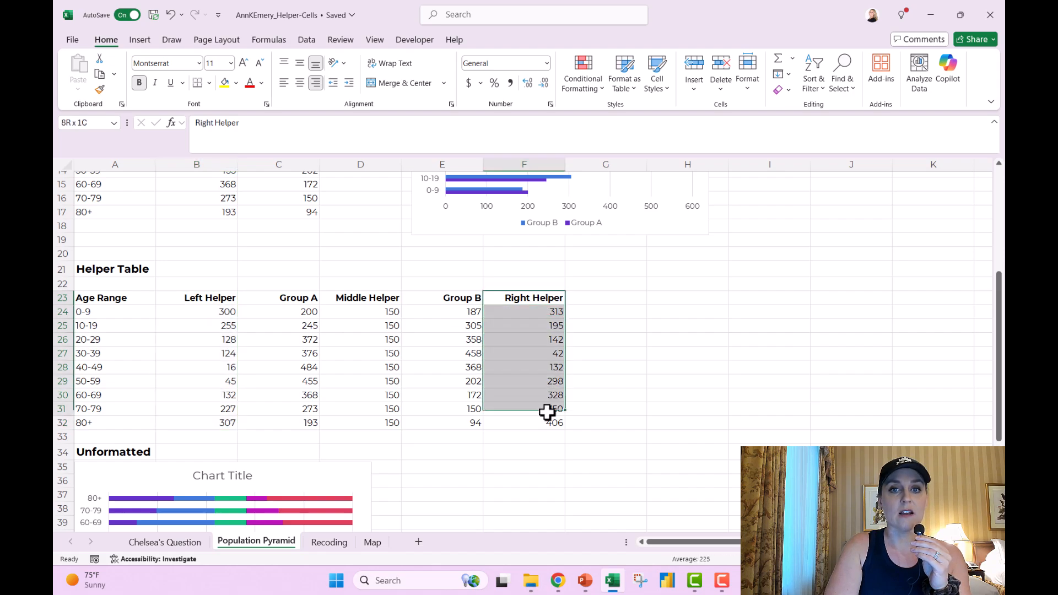
click(360, 298)
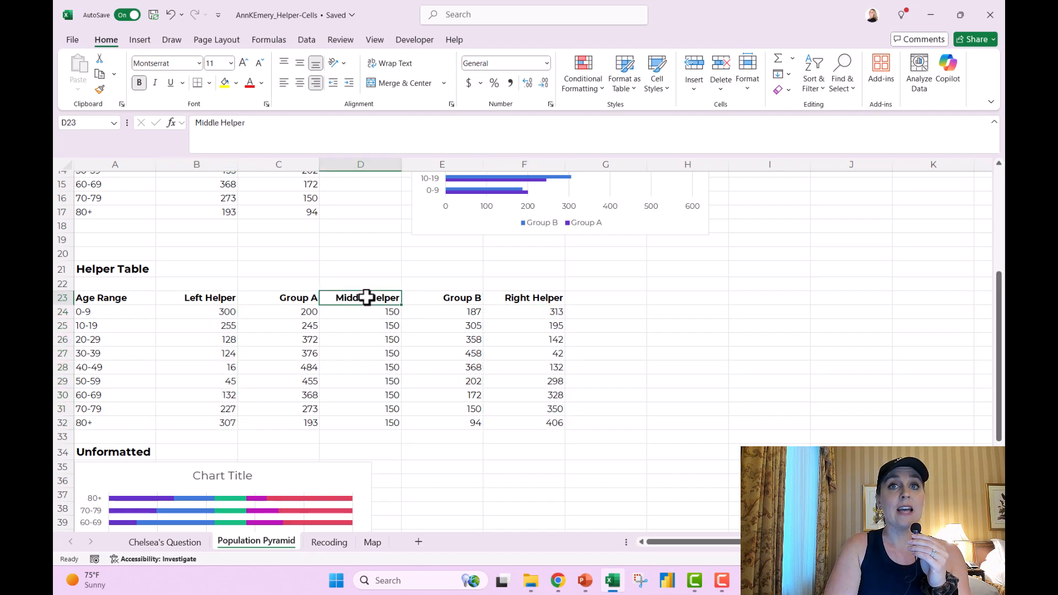
drag(360, 312, 360, 423)
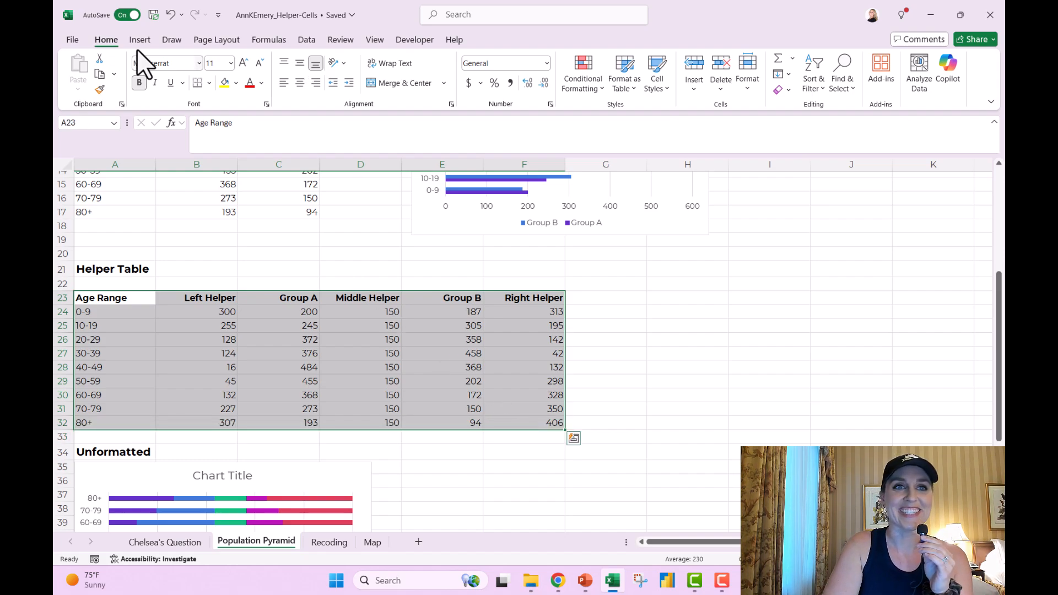
click(140, 39)
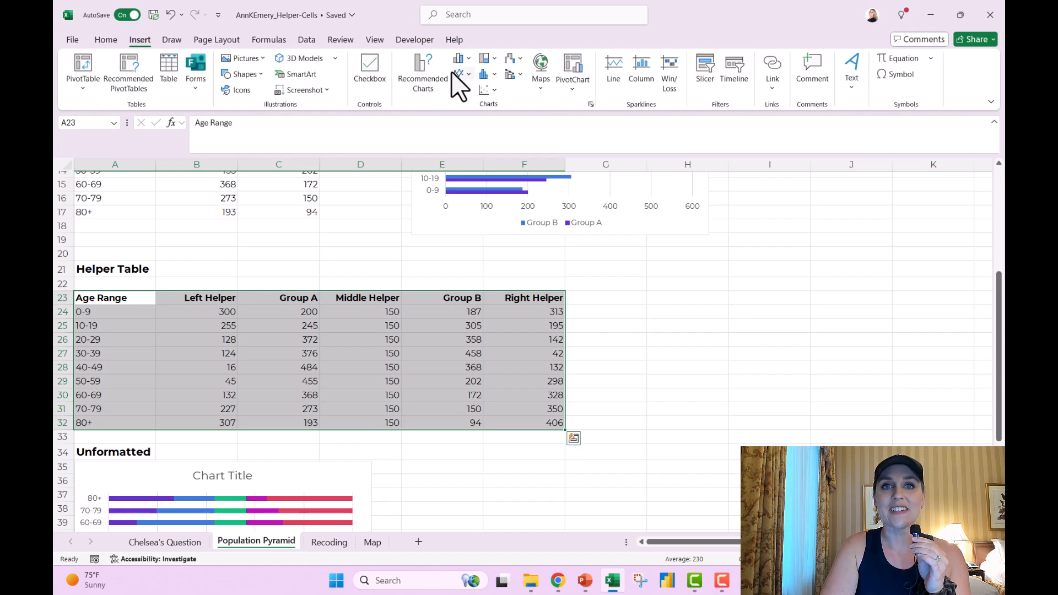
click(458, 61)
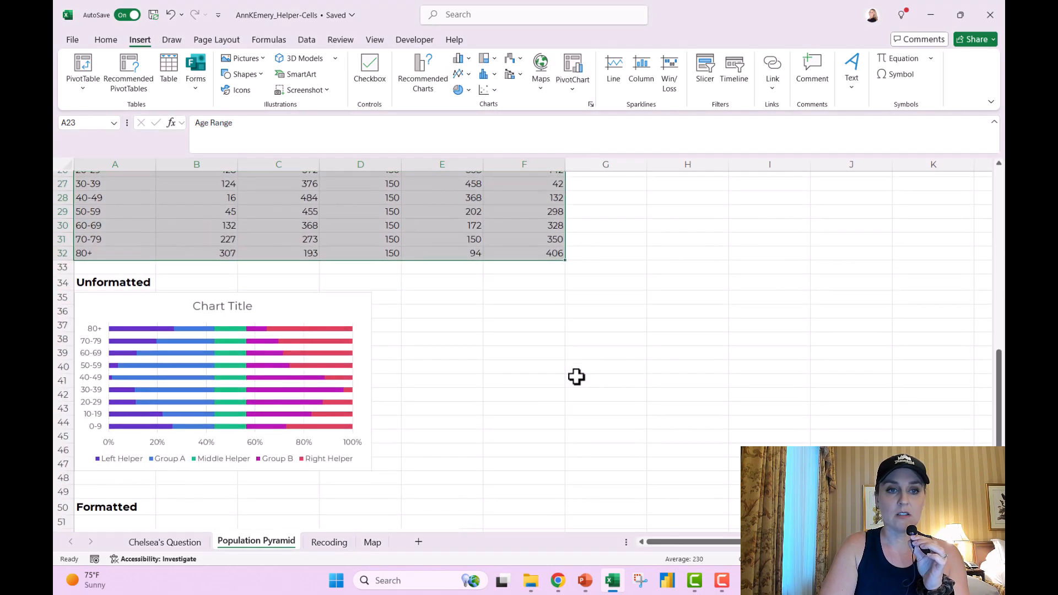
mouse_move(358, 476)
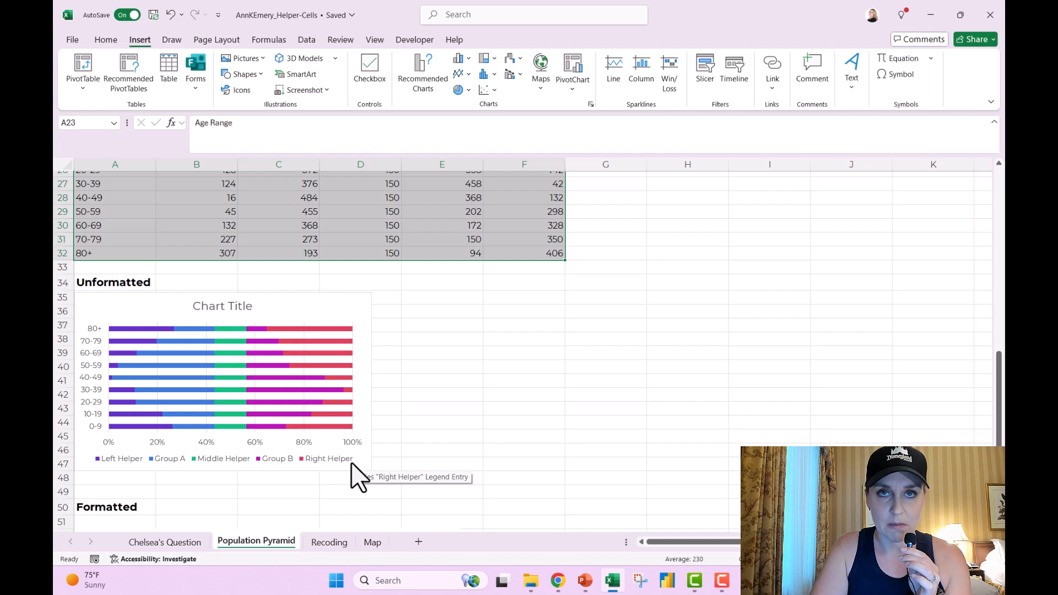
mouse_move(390, 498)
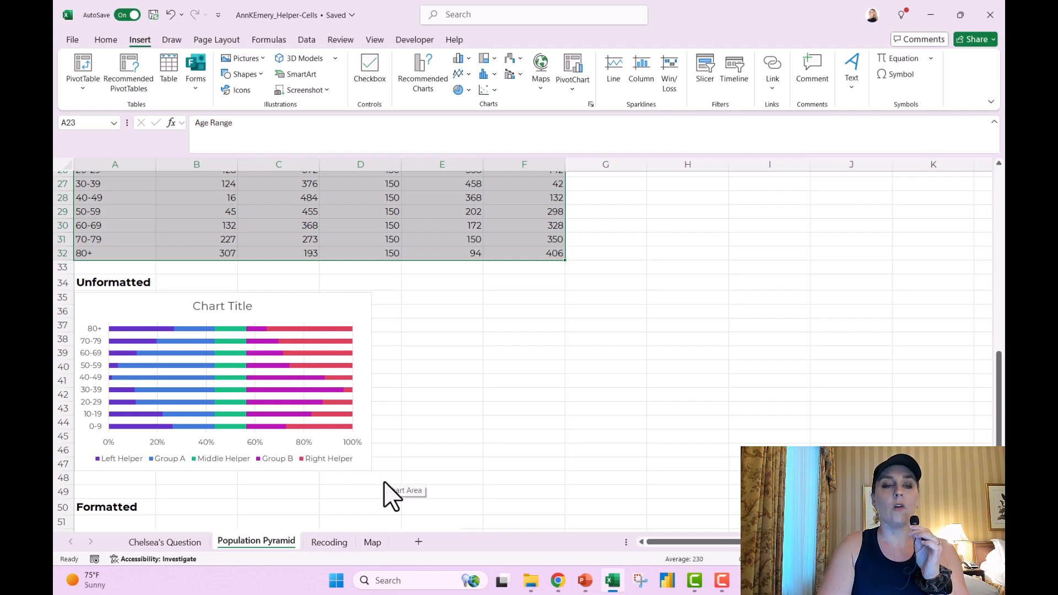
scroll(down, 3)
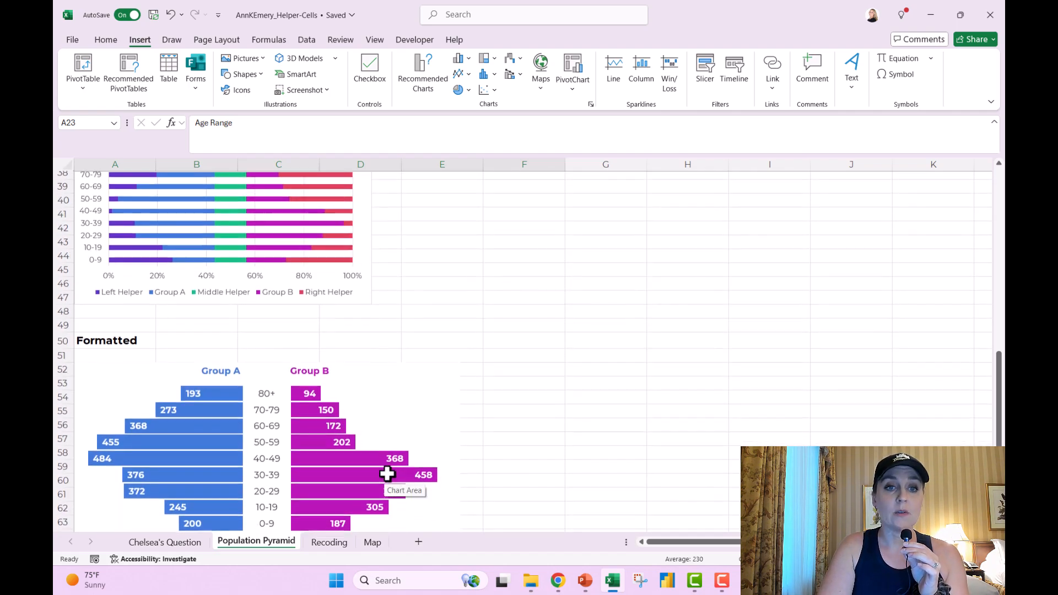
scroll(down, 3)
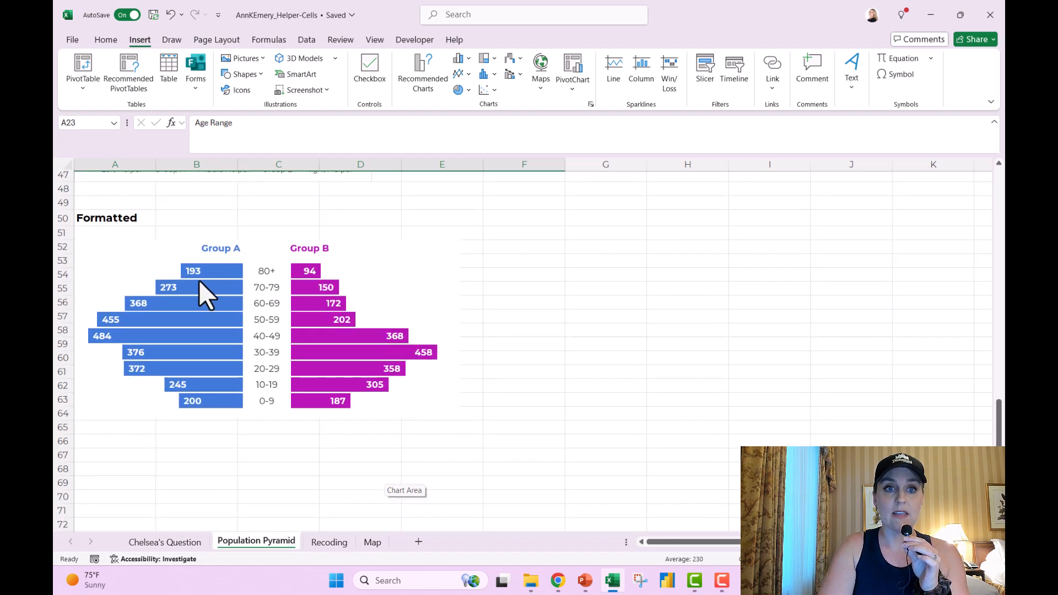
mouse_move(395, 471)
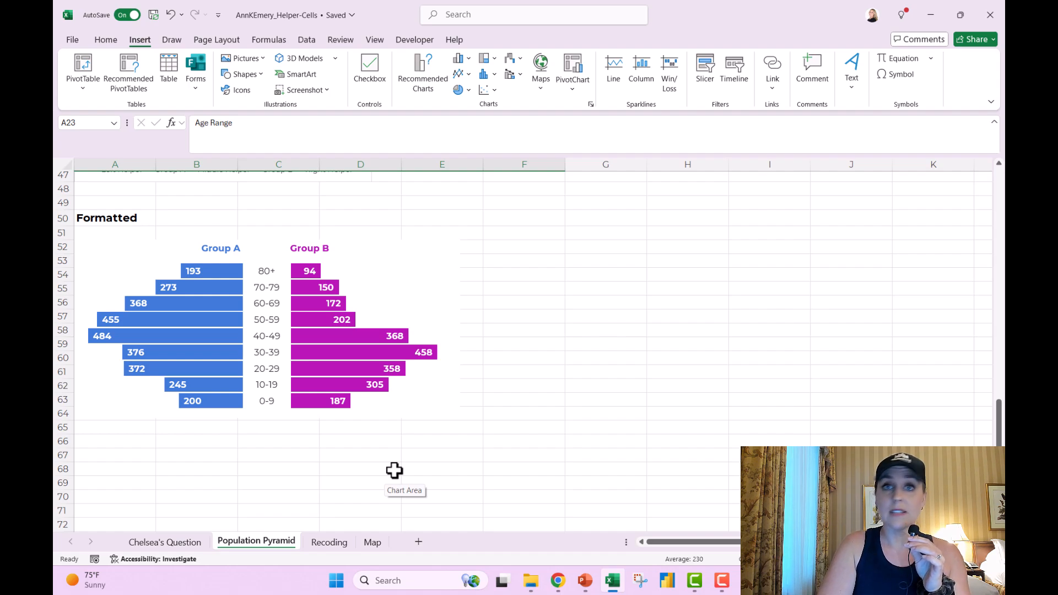
mouse_move(555, 203)
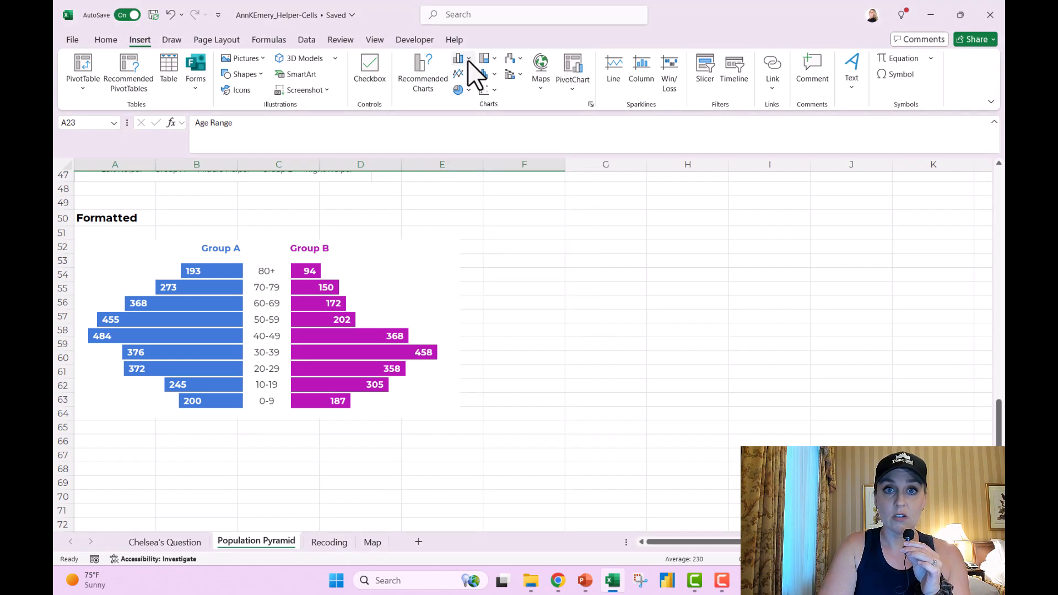
click(484, 73)
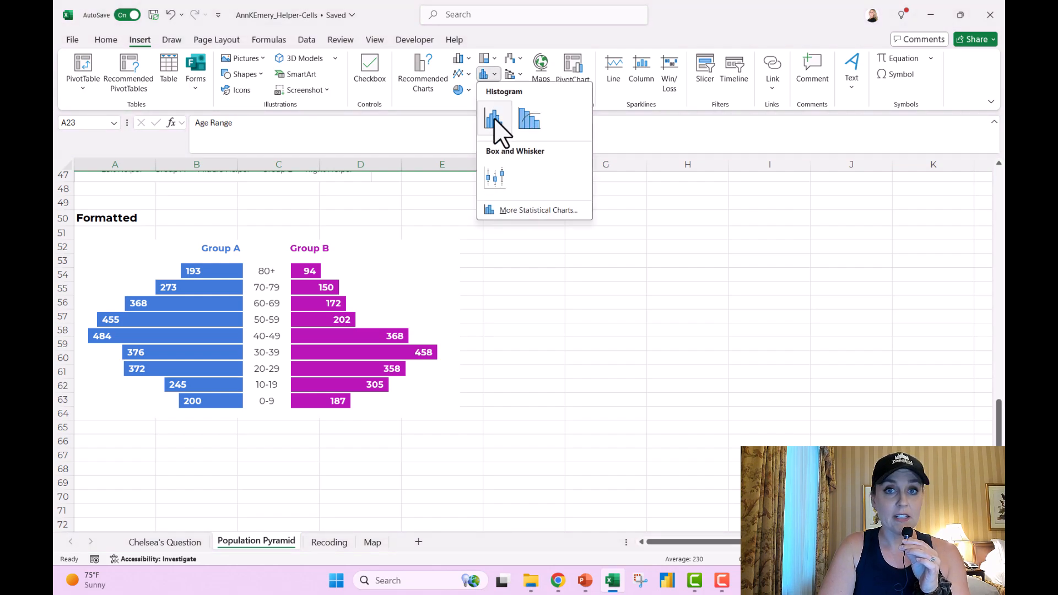
click(495, 118)
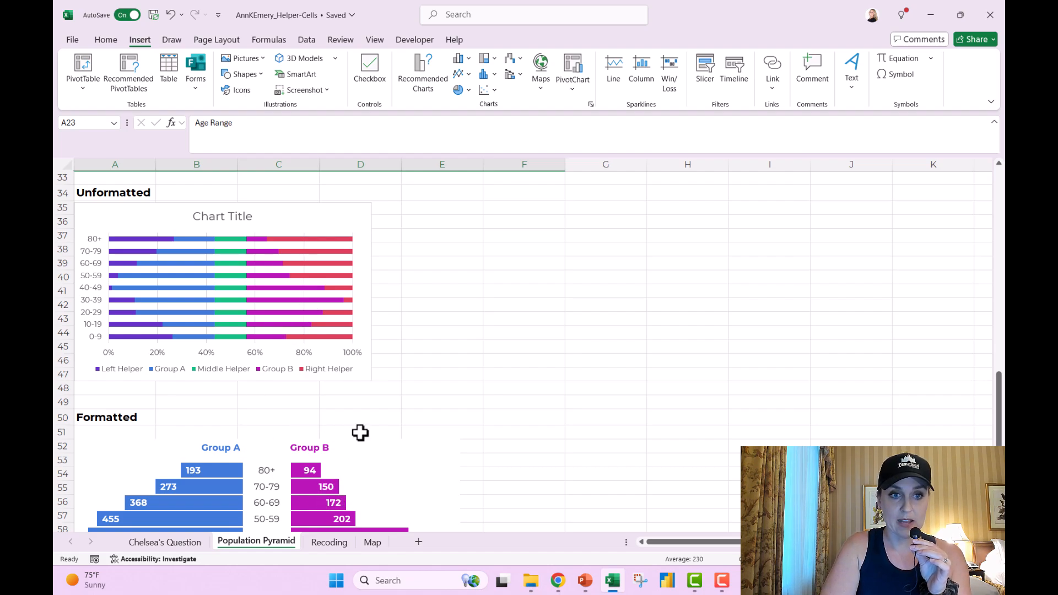
scroll(down, 3)
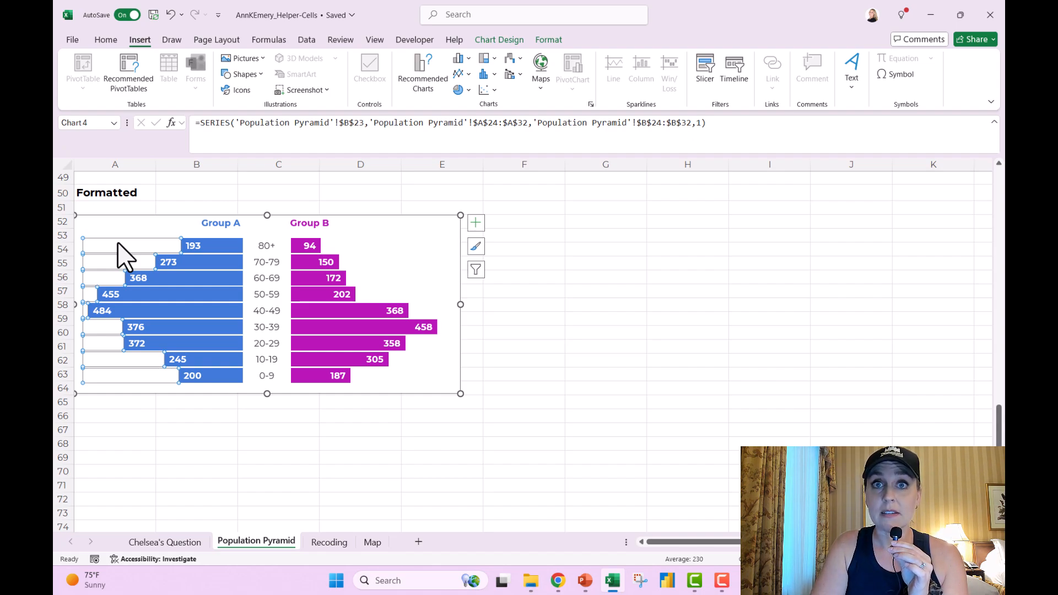
mouse_move(250, 261)
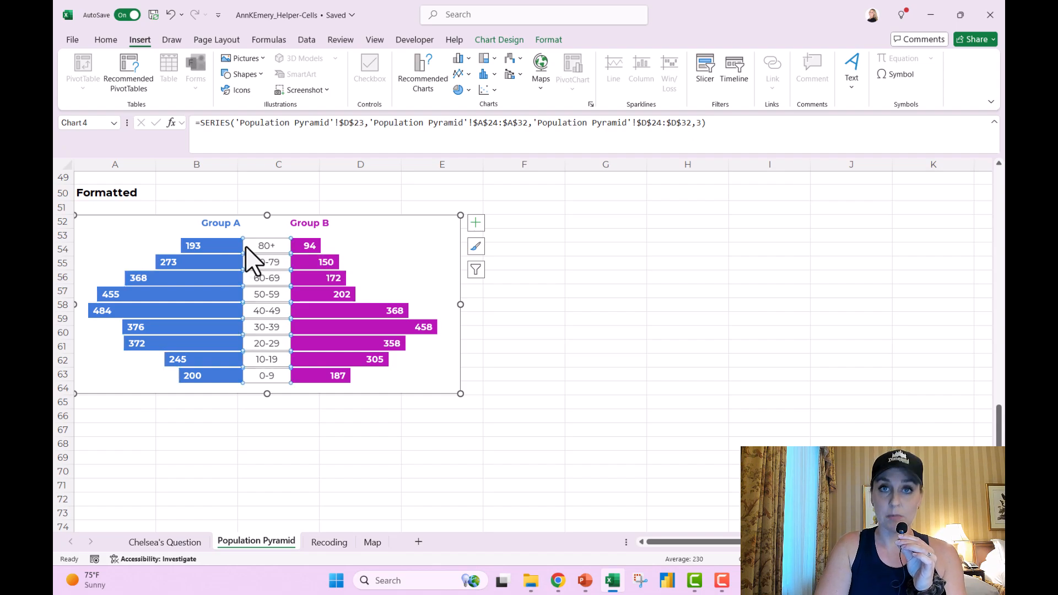
mouse_move(324, 270)
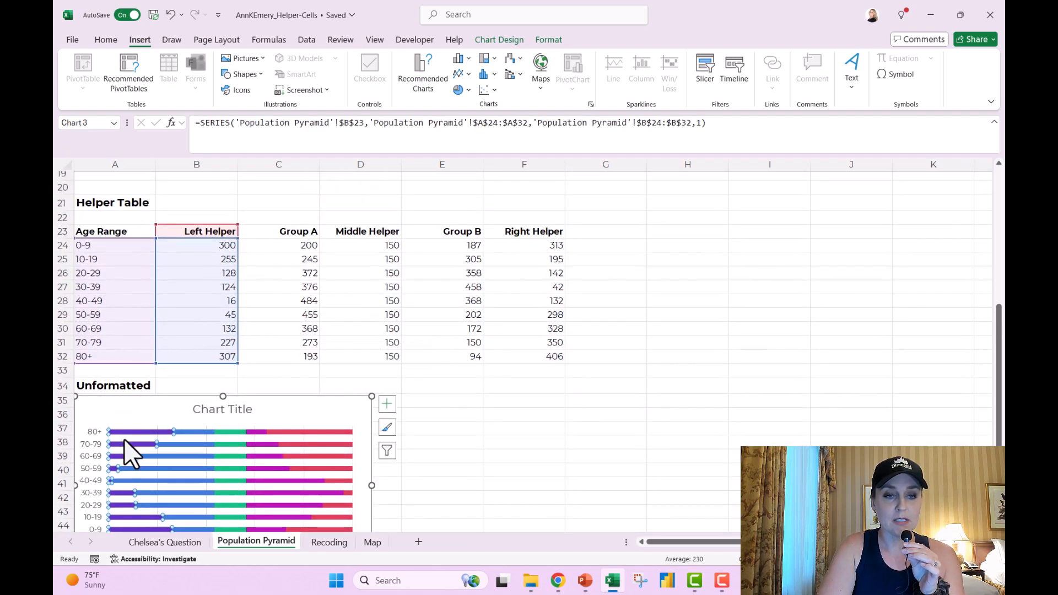
Step: Inspect a helper series in the unformatted pyramid chart, then switch to the Recoding sheet
click(298, 231)
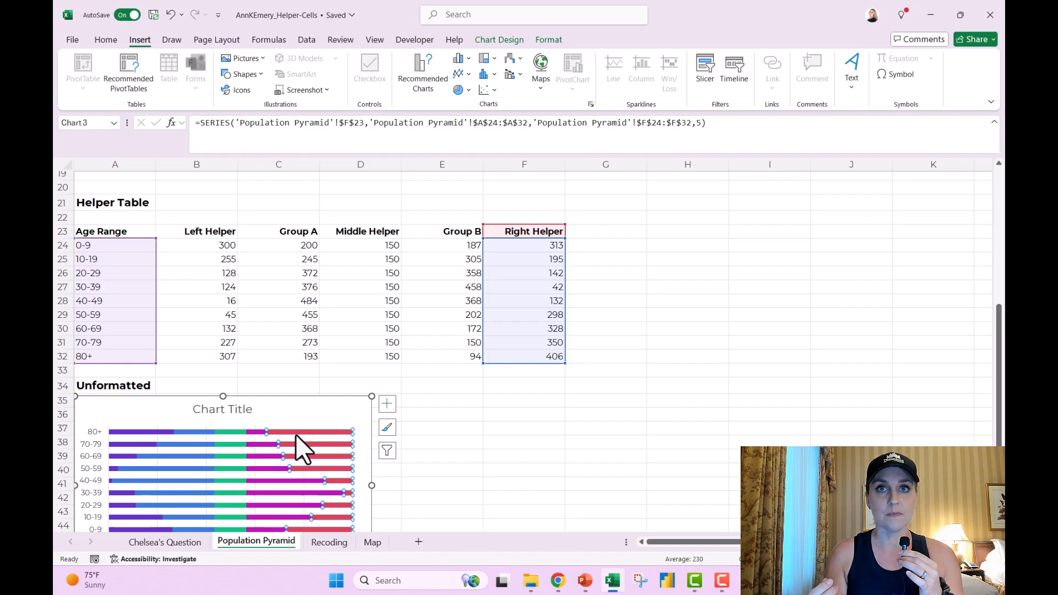
mouse_move(330, 554)
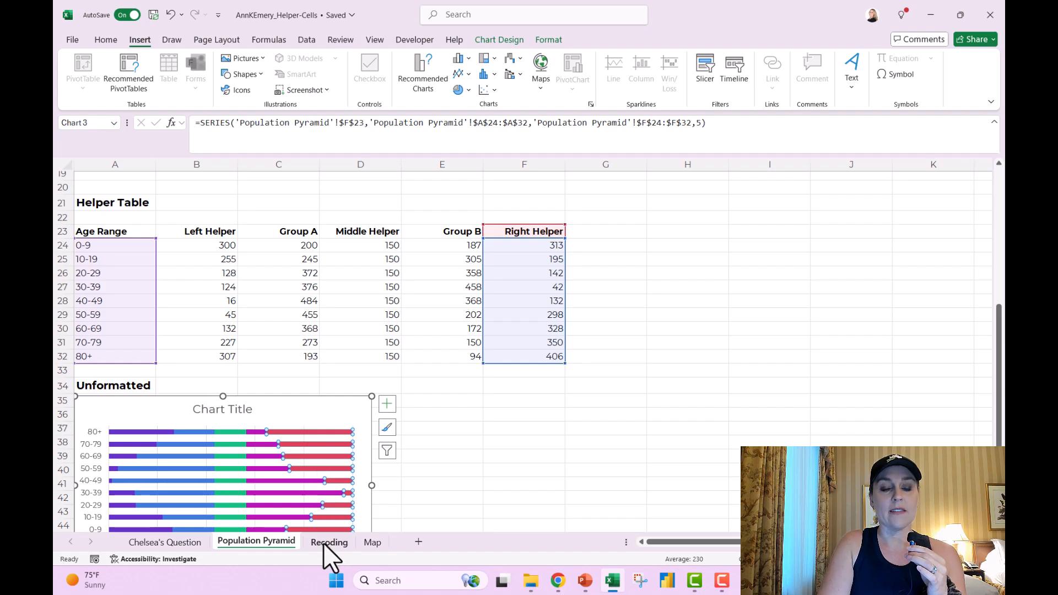
click(329, 541)
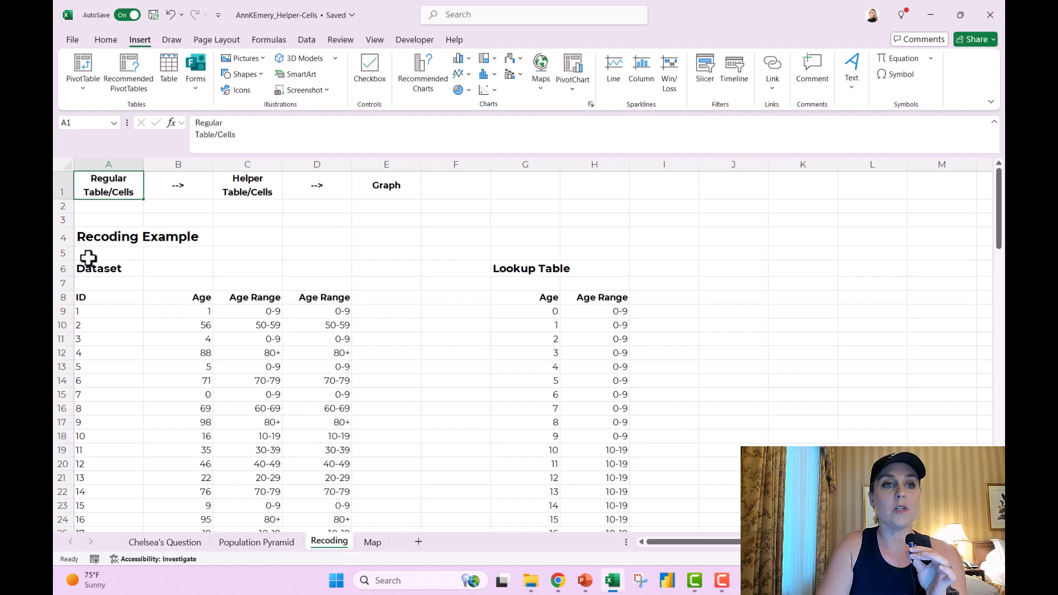
click(137, 236)
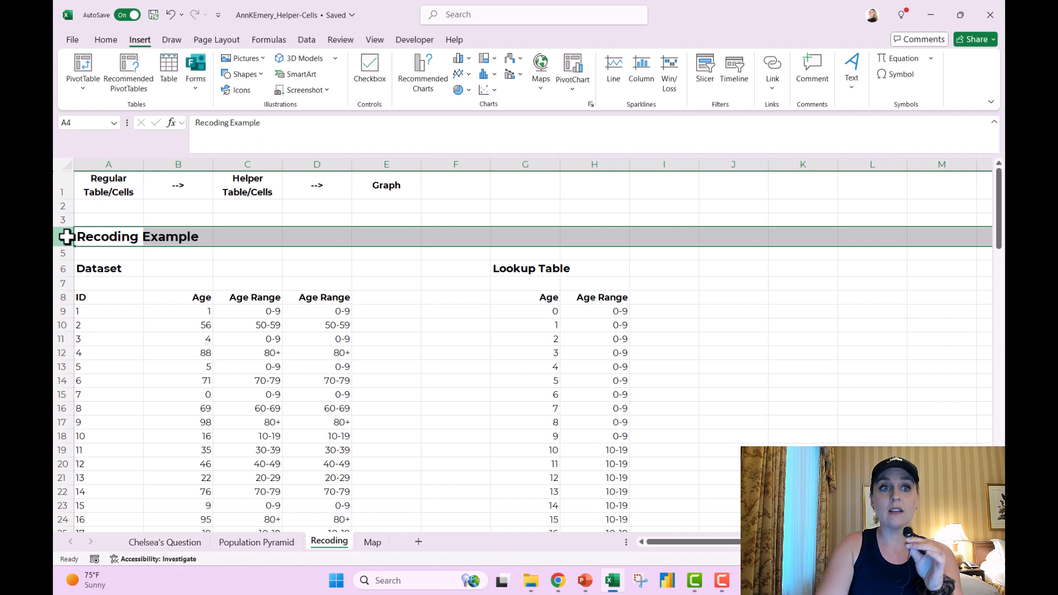
scroll(down, 3)
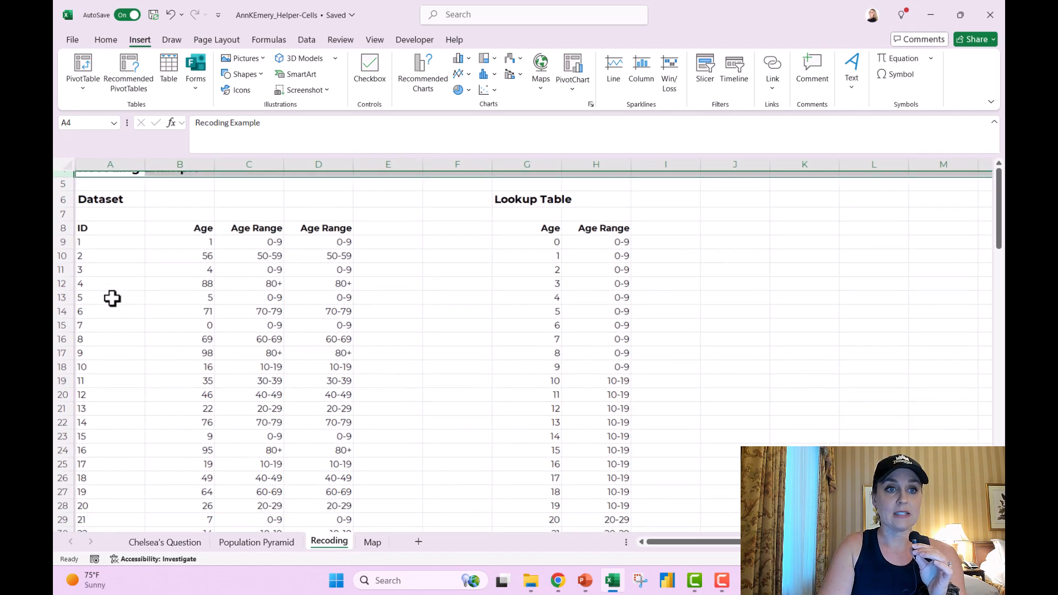
drag(108, 228, 108, 297)
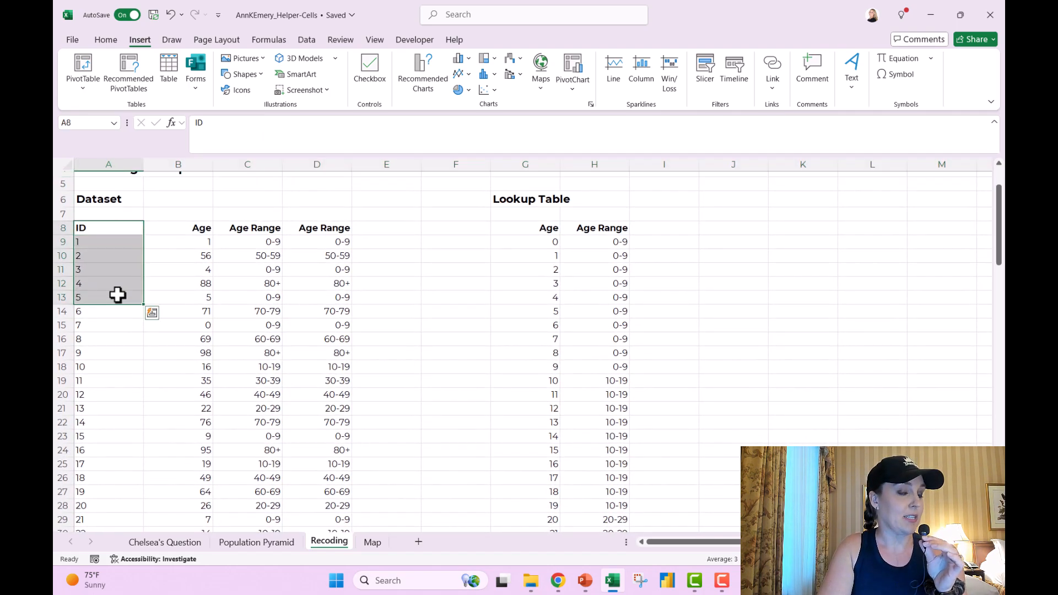
click(178, 241)
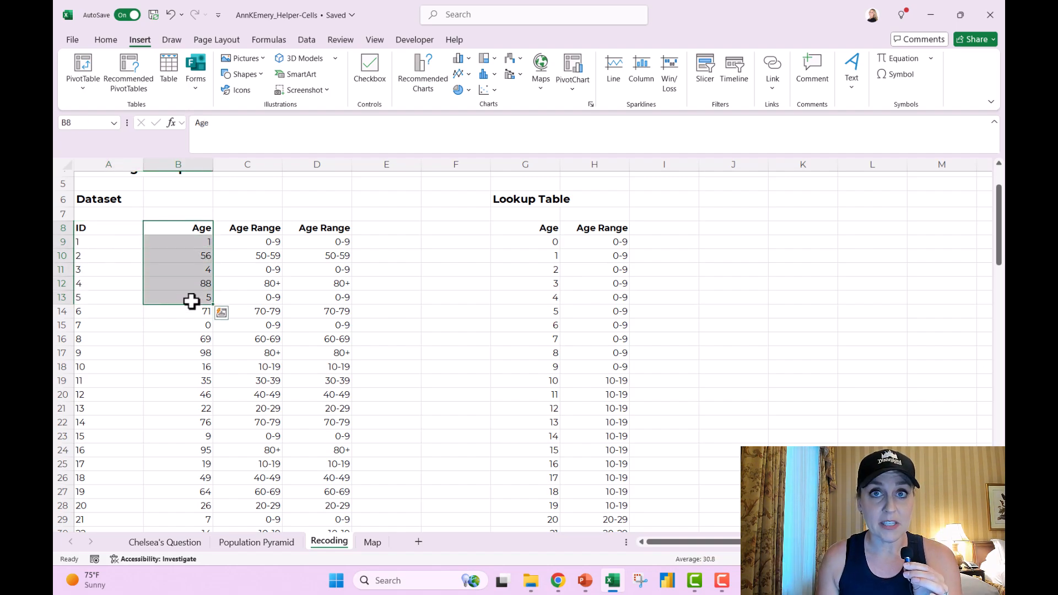
mouse_move(247, 232)
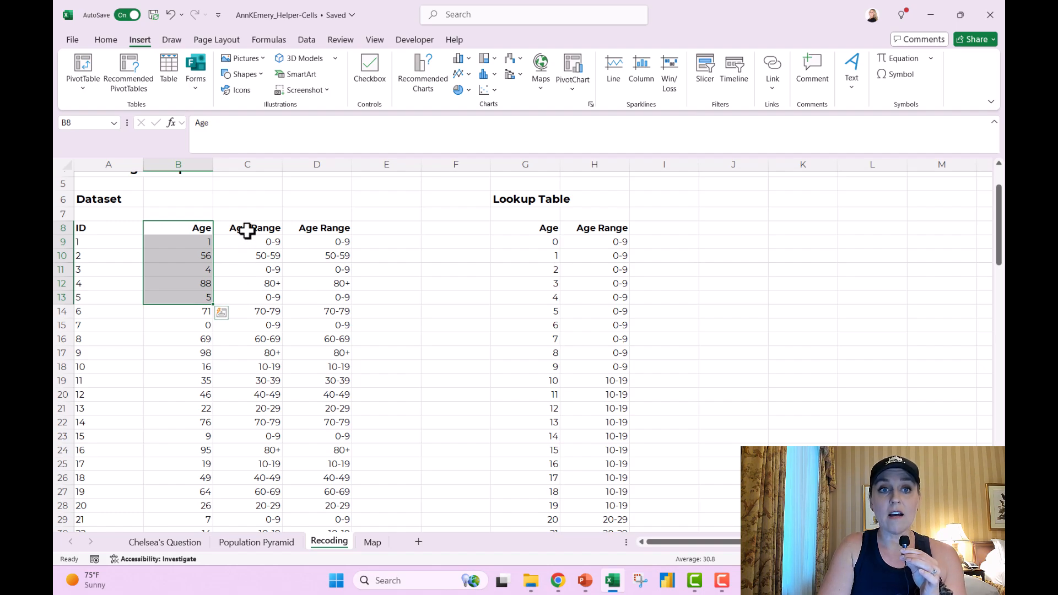
click(247, 228)
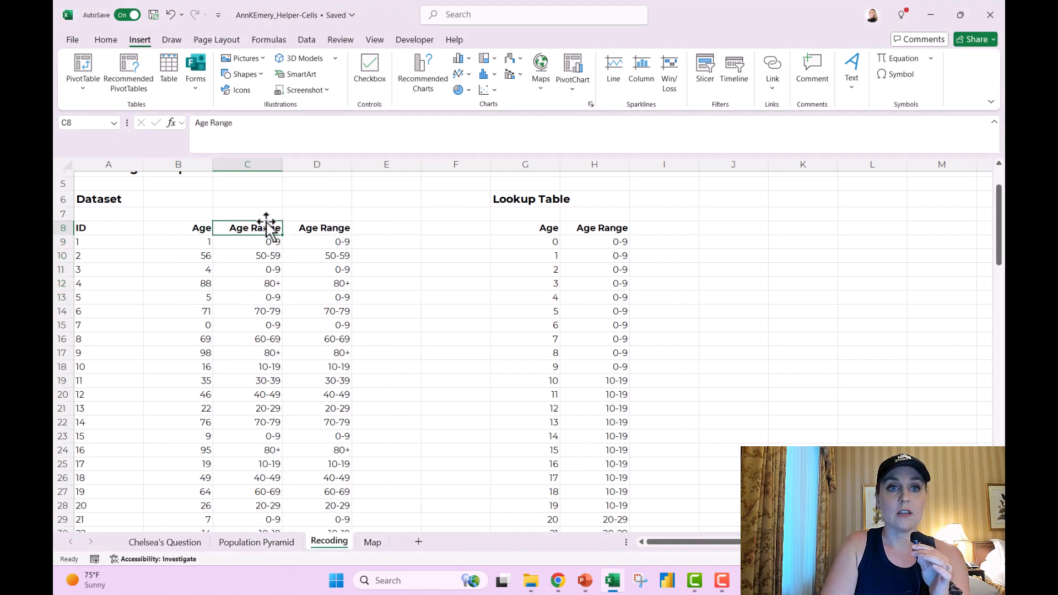
drag(247, 228, 247, 310)
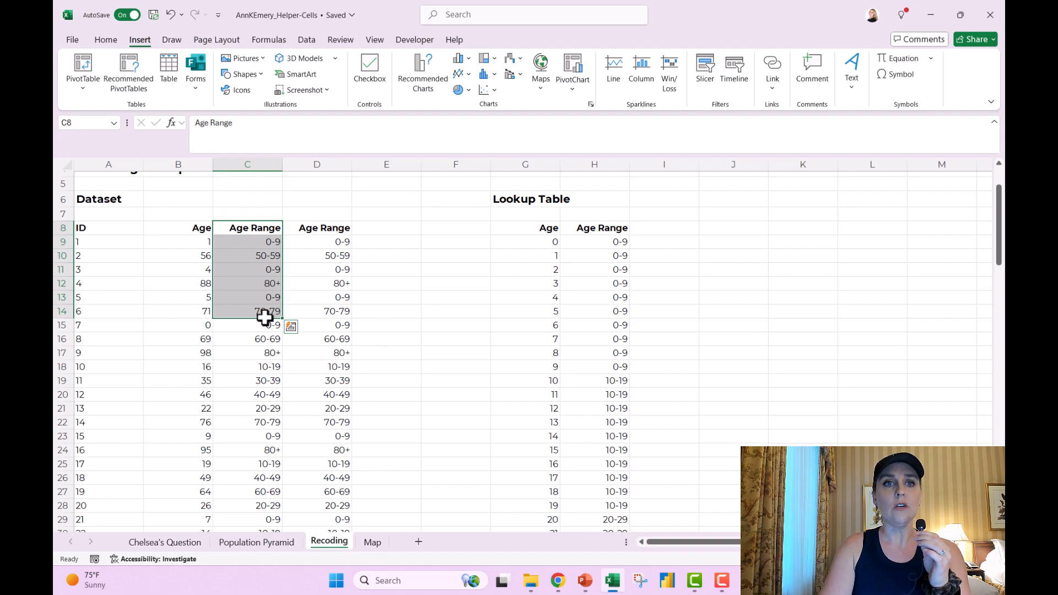
click(178, 227)
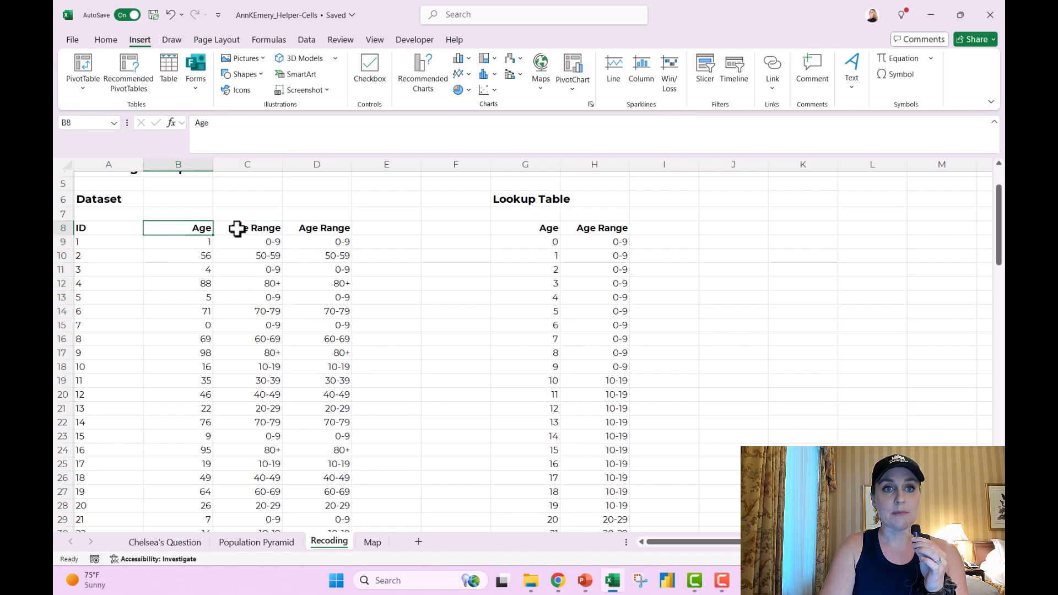
click(247, 228)
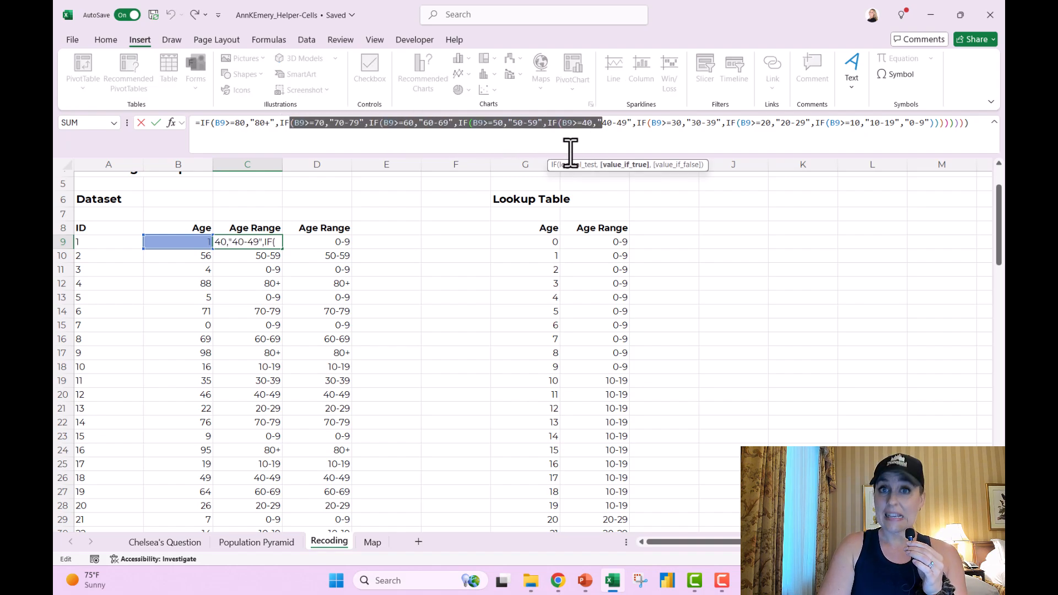
mouse_move(253, 262)
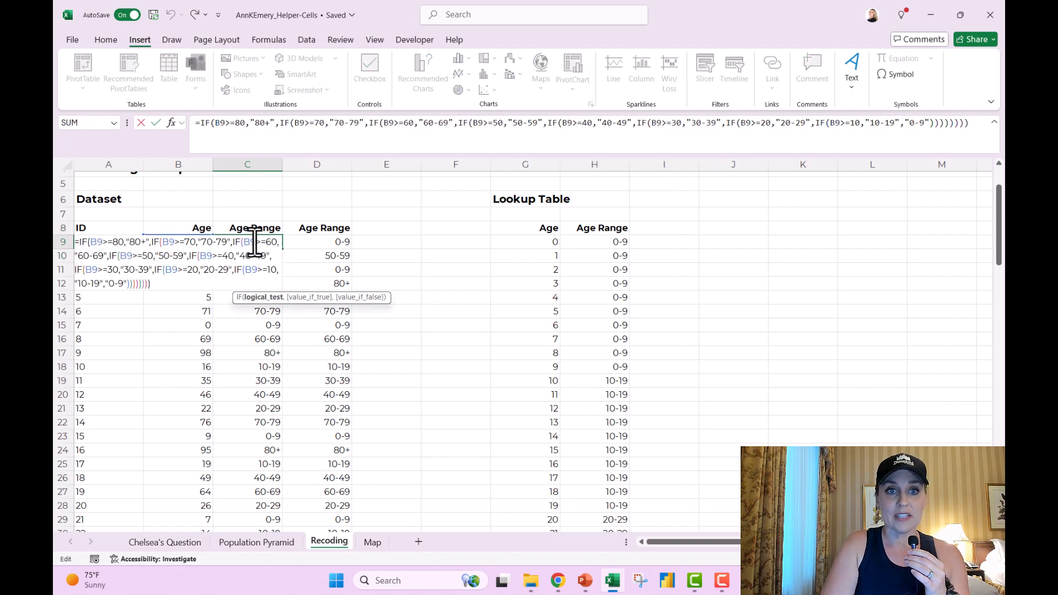
mouse_move(147, 240)
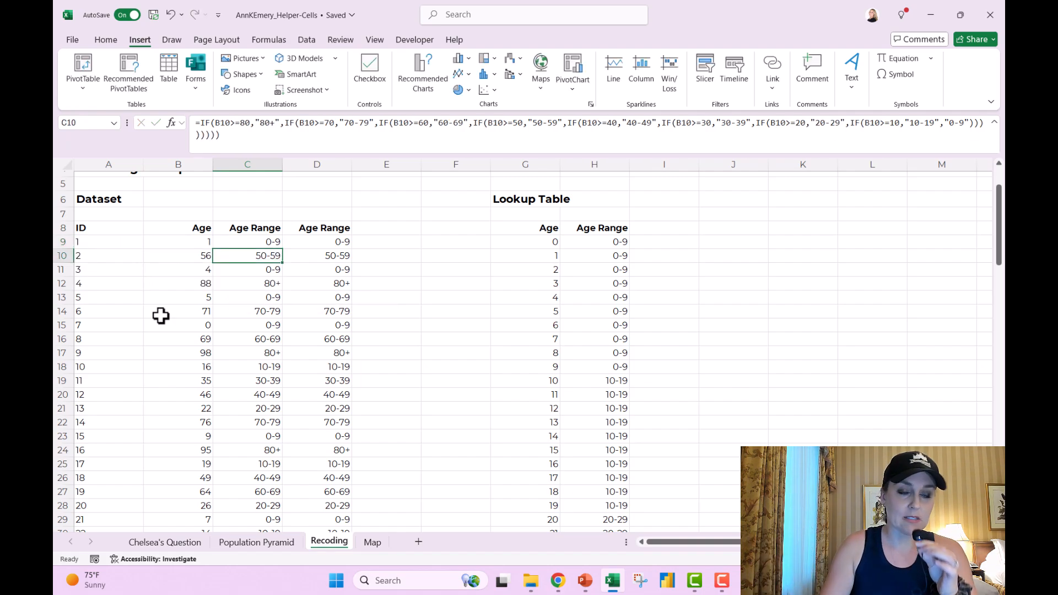
click(178, 241)
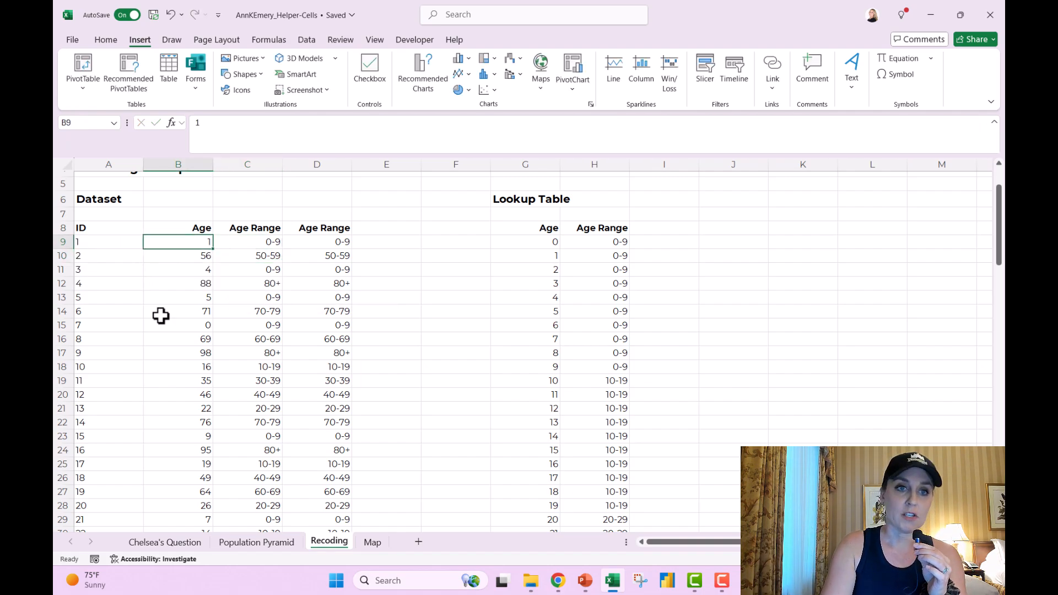
click(247, 242)
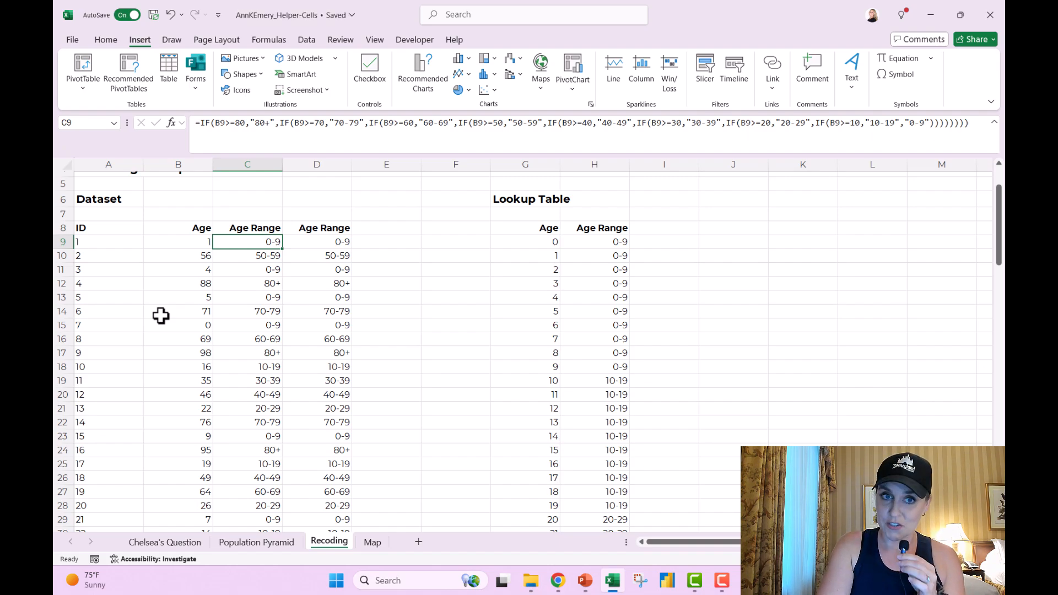
click(316, 242)
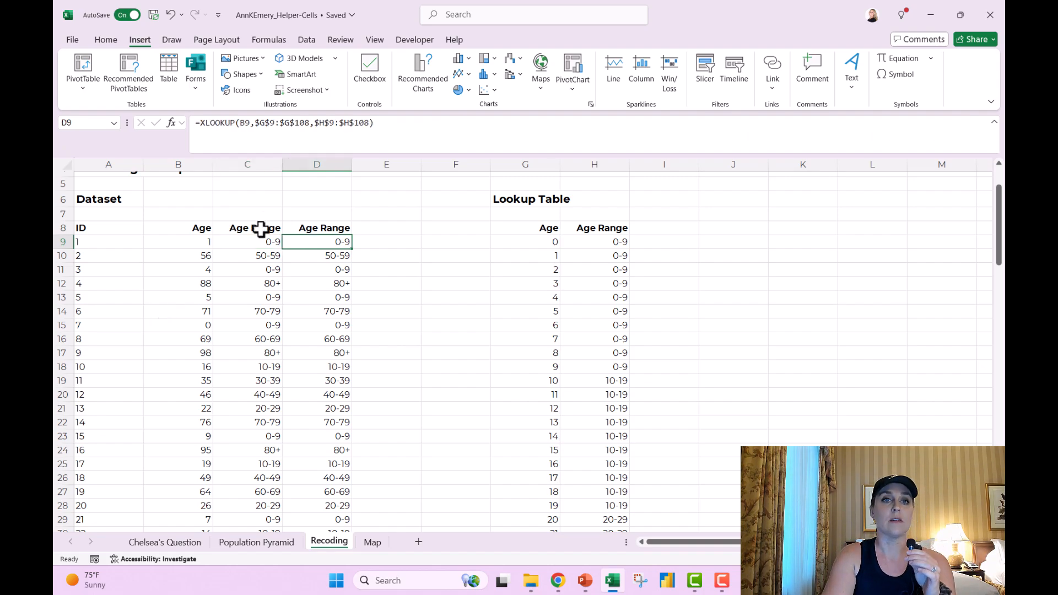
double_click(317, 242)
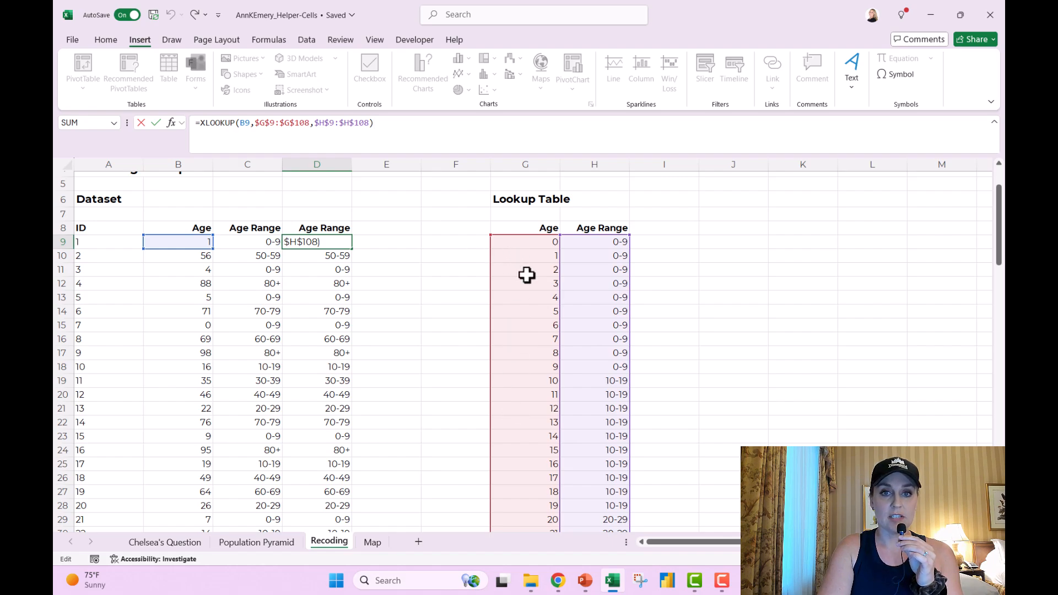
mouse_move(593, 270)
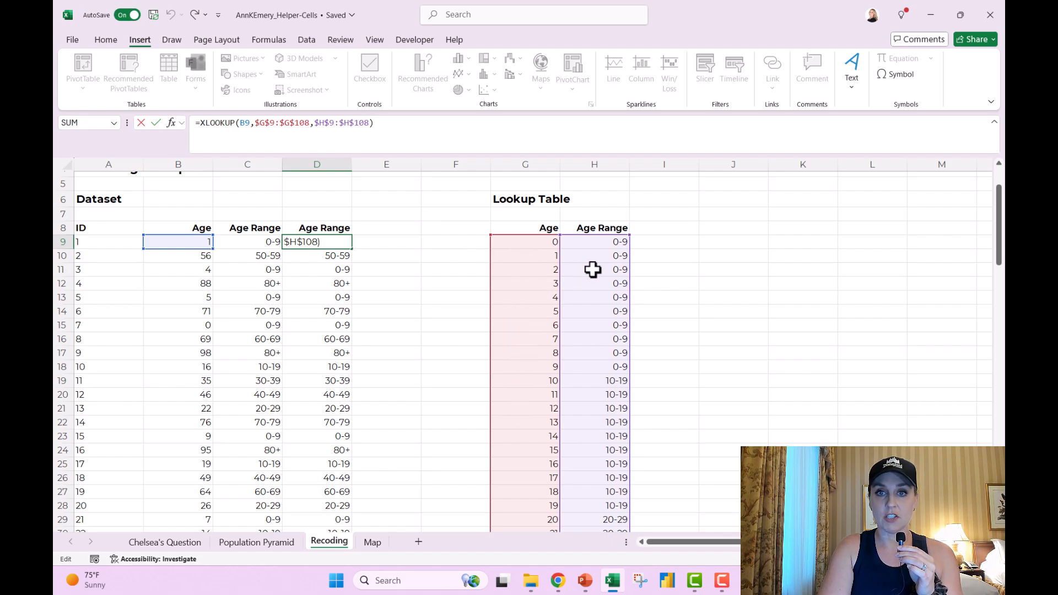
mouse_move(605, 375)
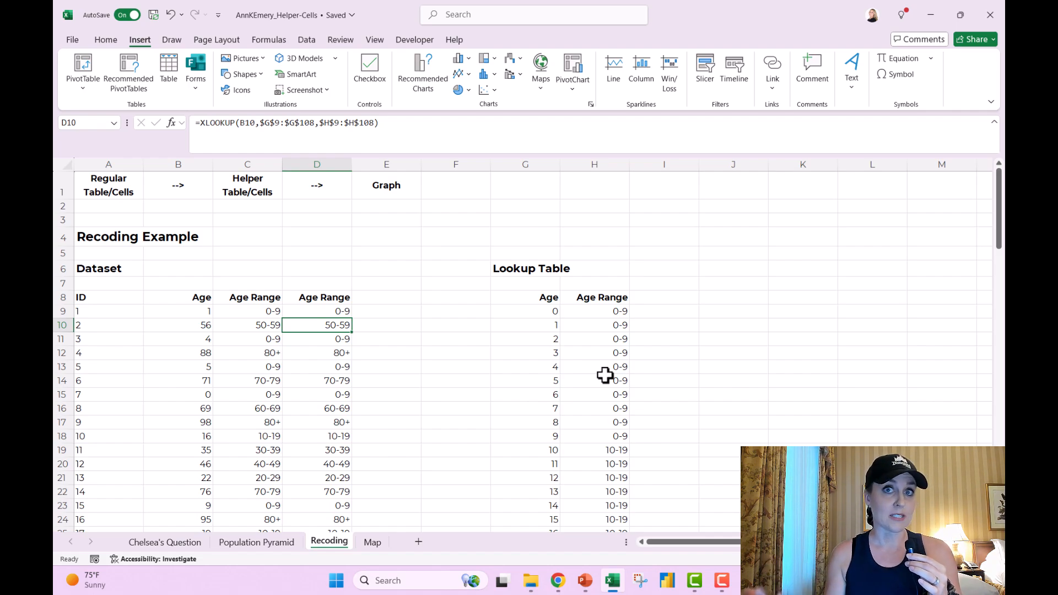
mouse_move(595, 493)
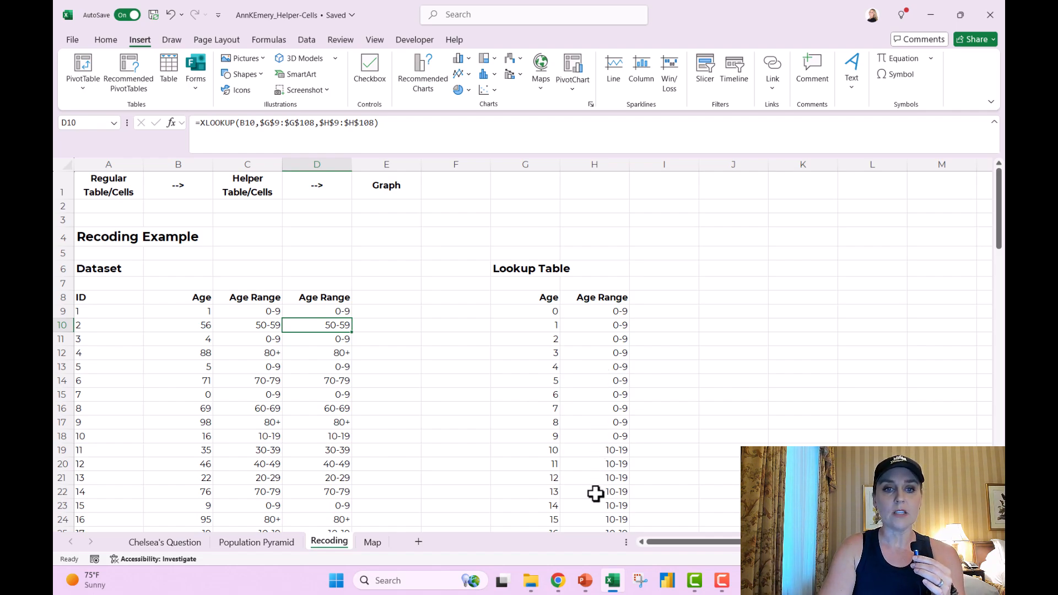
click(372, 542)
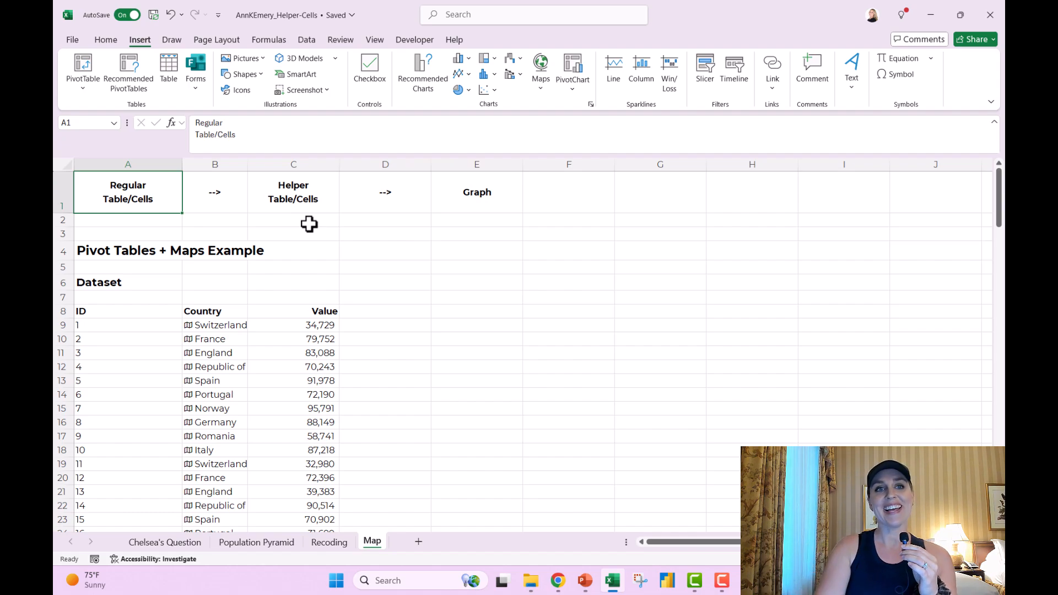
mouse_move(152, 311)
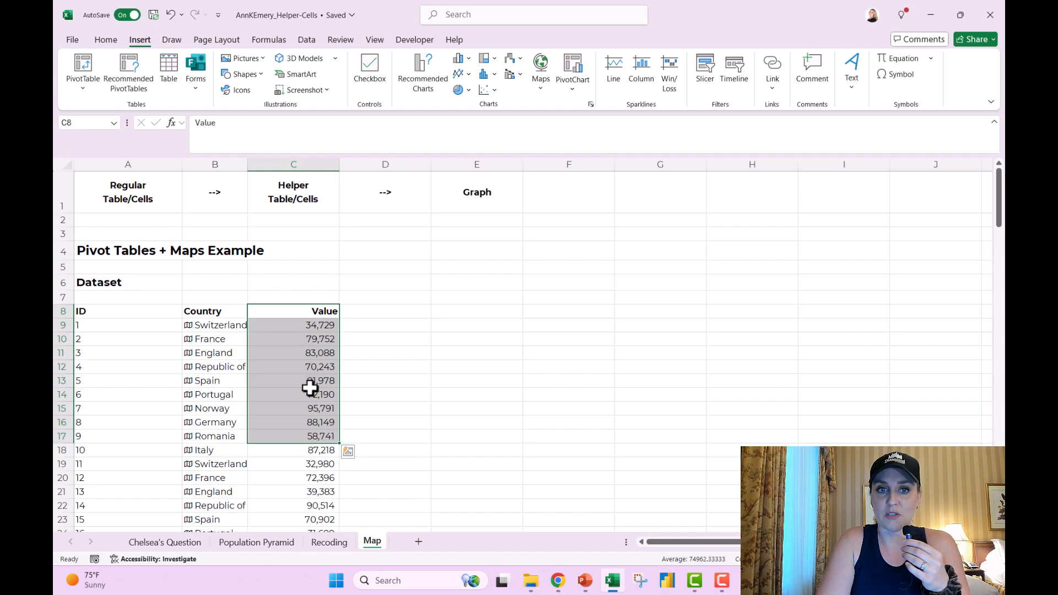
mouse_move(299, 344)
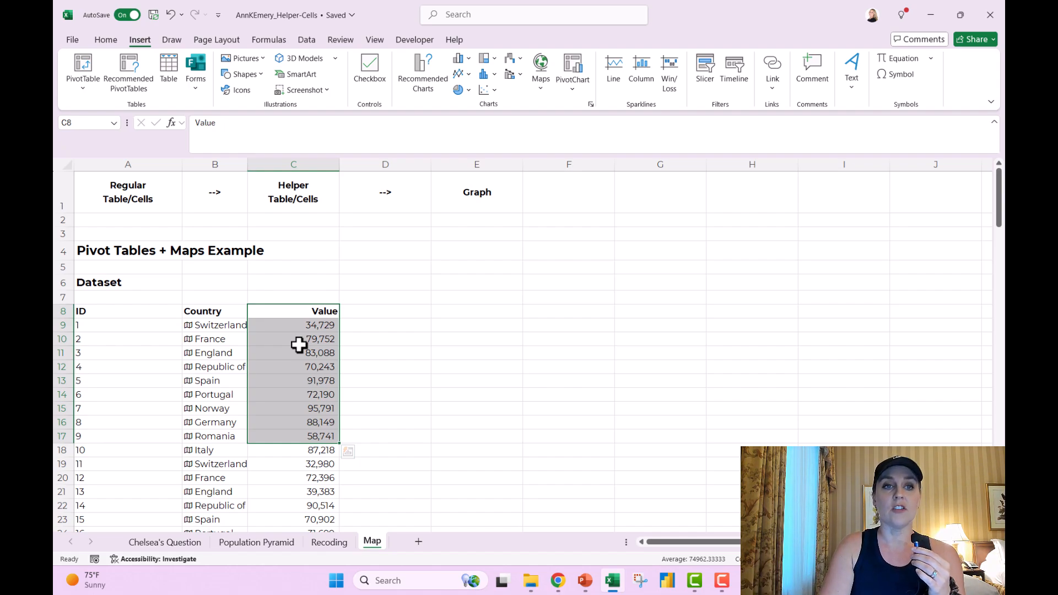
scroll(down, 3)
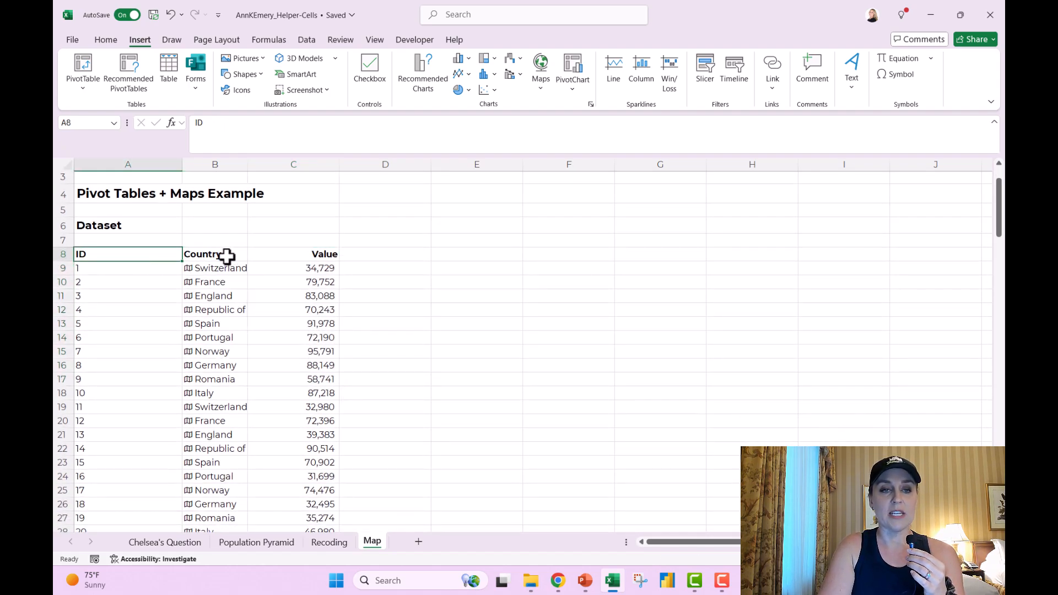
mouse_move(223, 279)
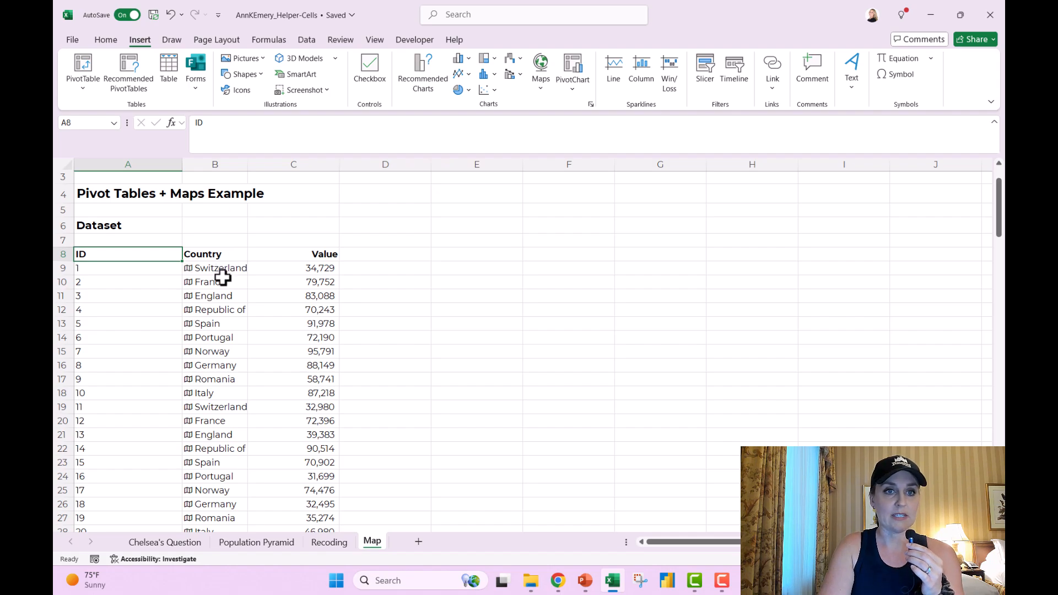
mouse_move(223, 285)
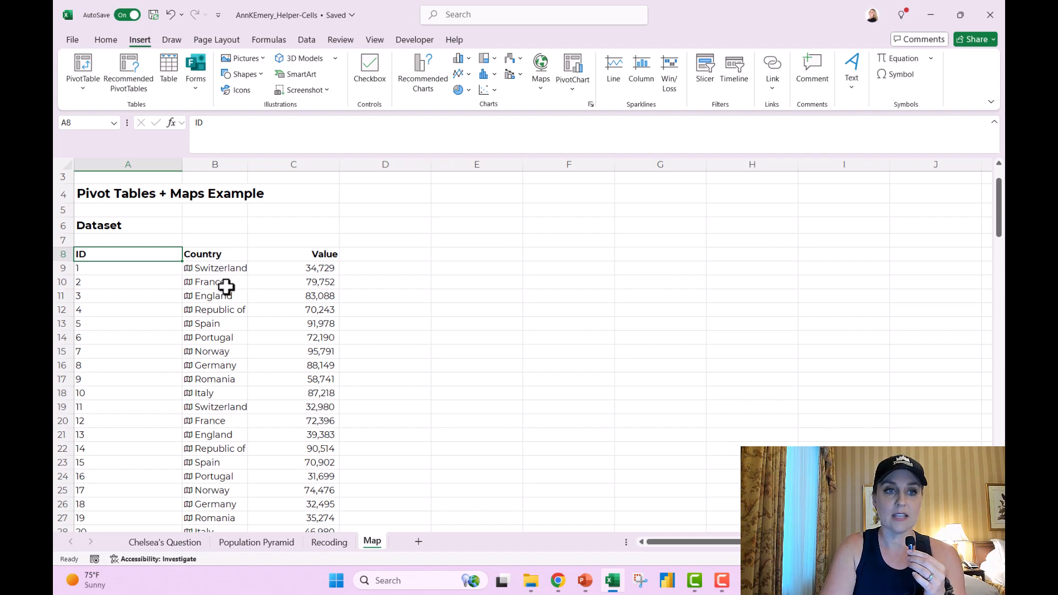
mouse_move(82, 67)
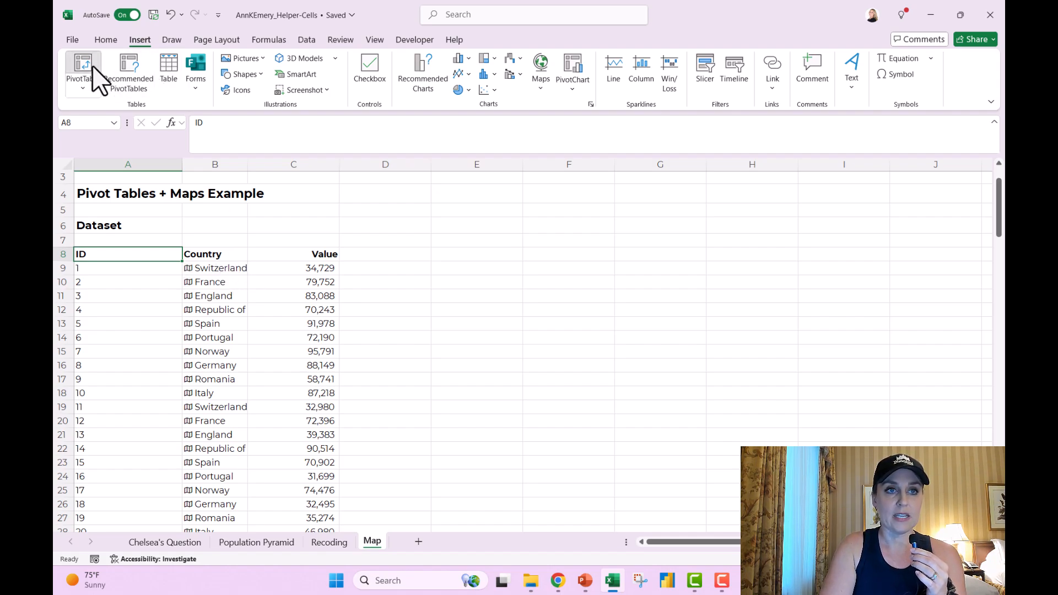
Step: Create a pivot table at A115 with Country rows and Sum of Value
click(79, 68)
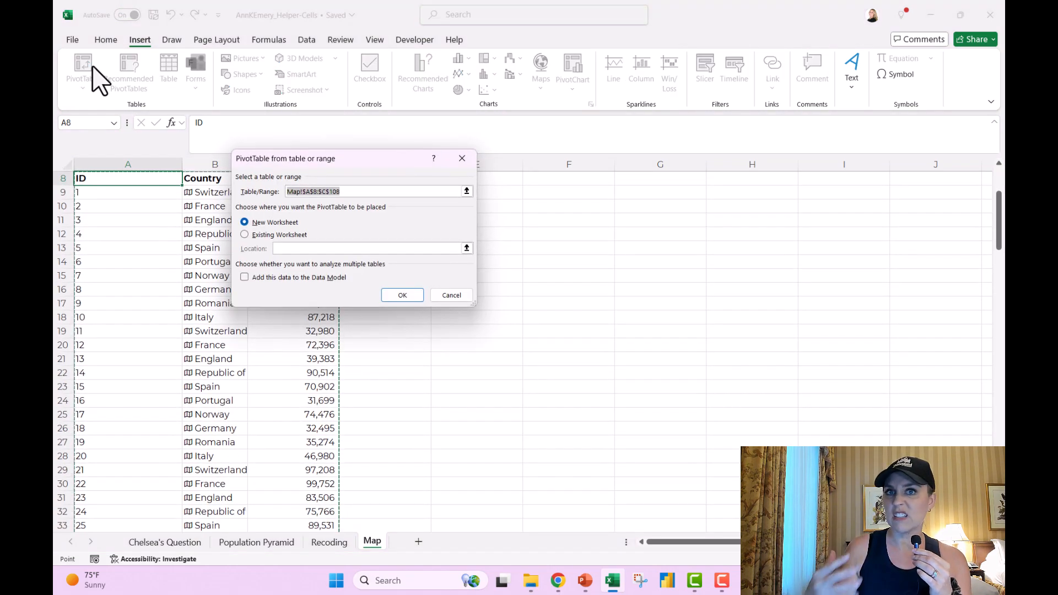
mouse_move(256, 260)
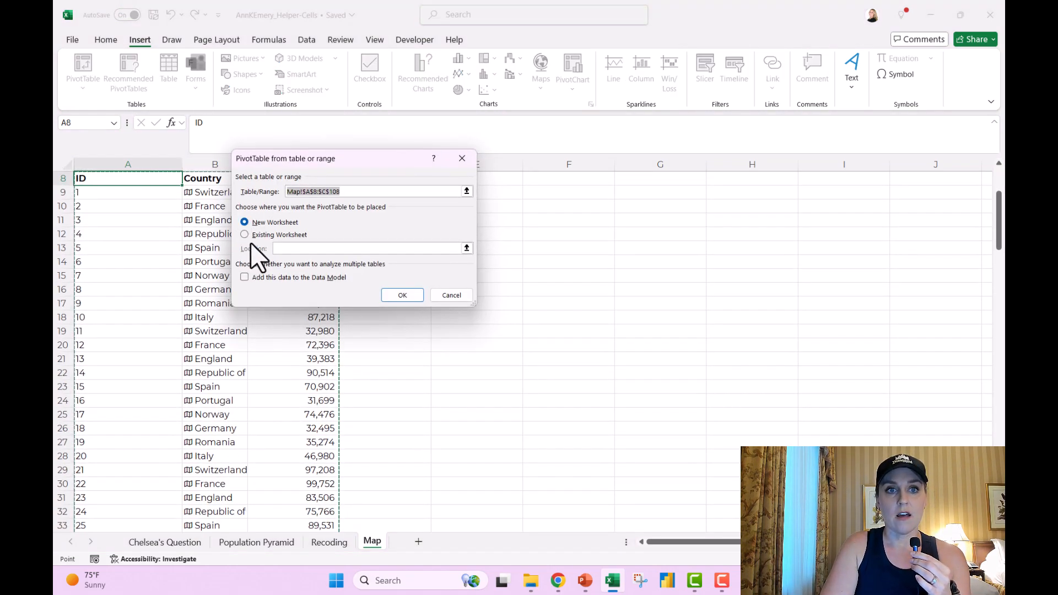
click(244, 234)
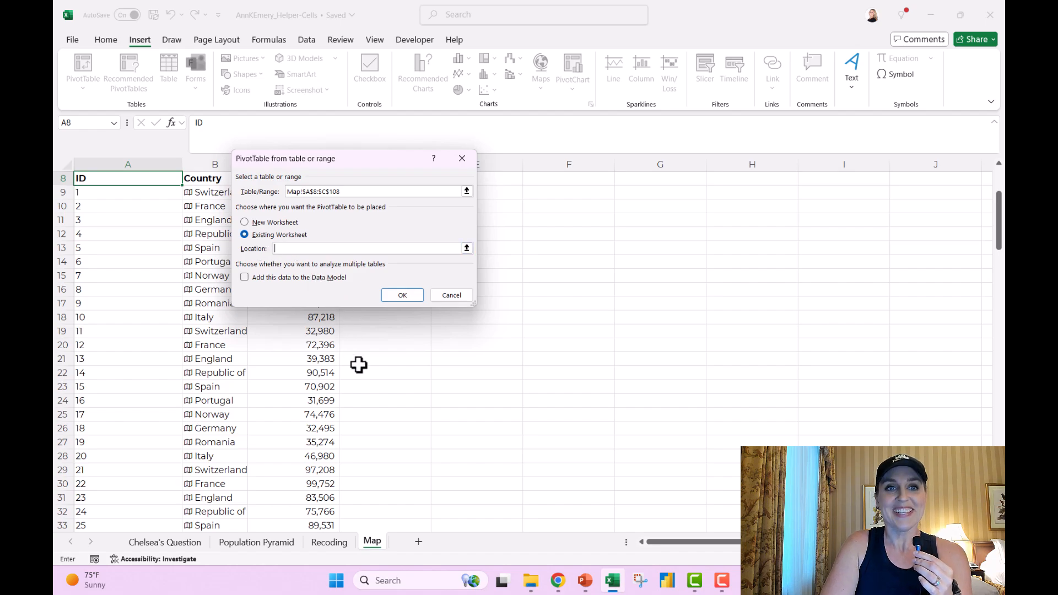
scroll(down, 3)
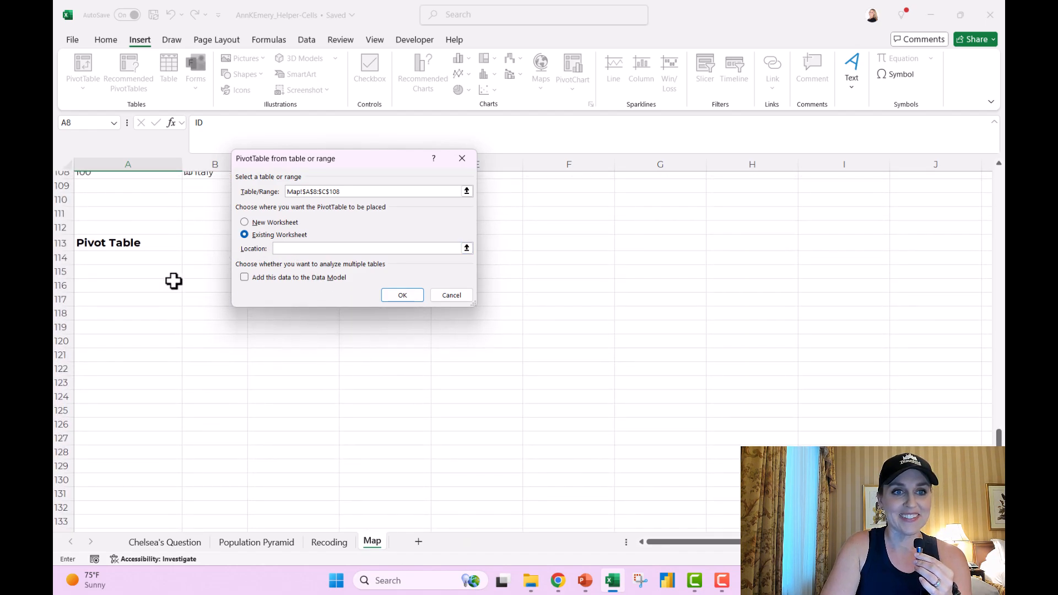
click(128, 271)
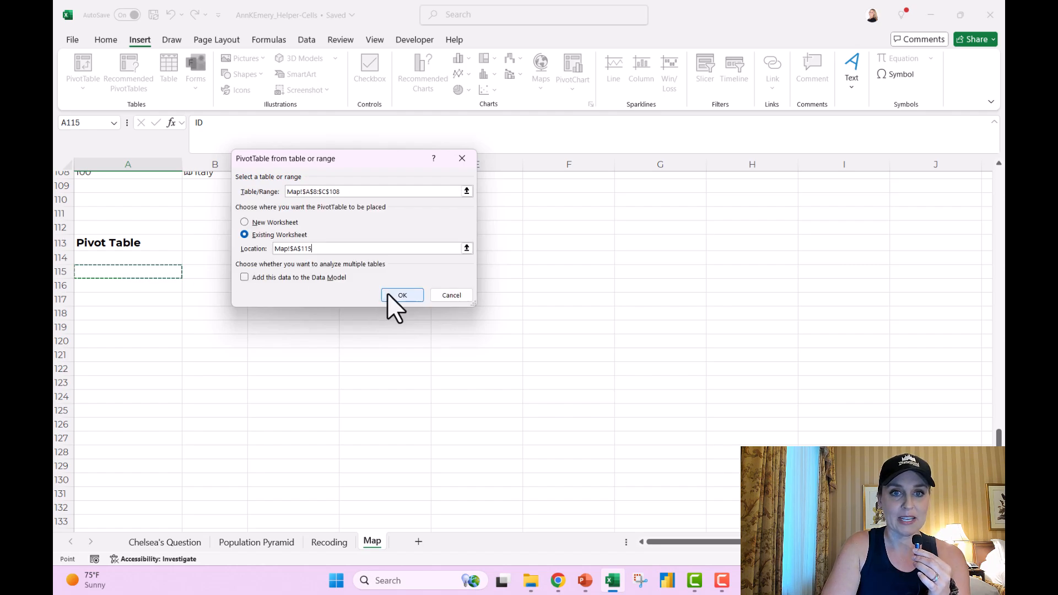
click(403, 295)
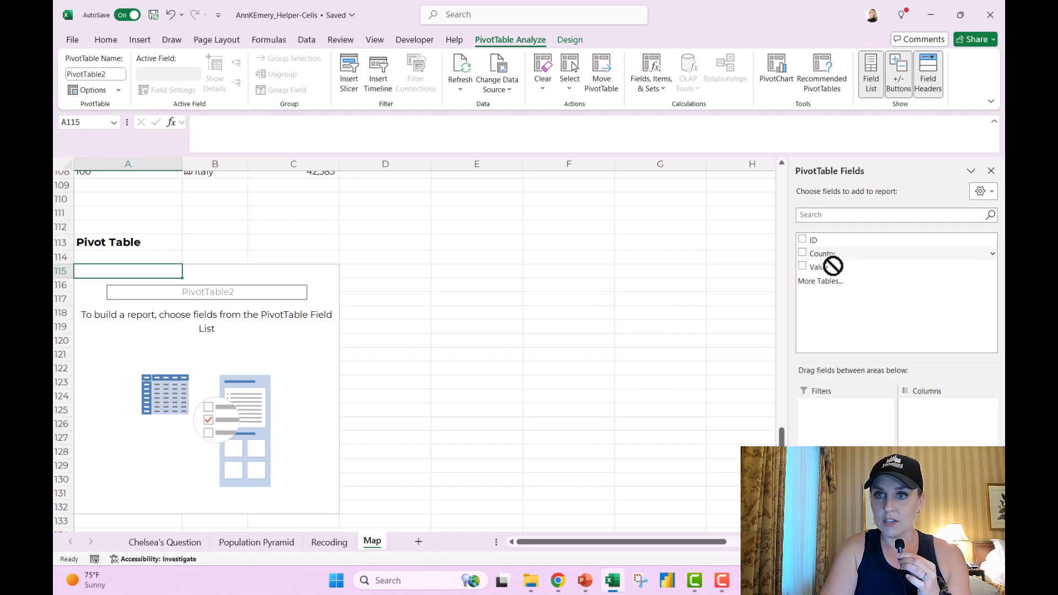
click(803, 253)
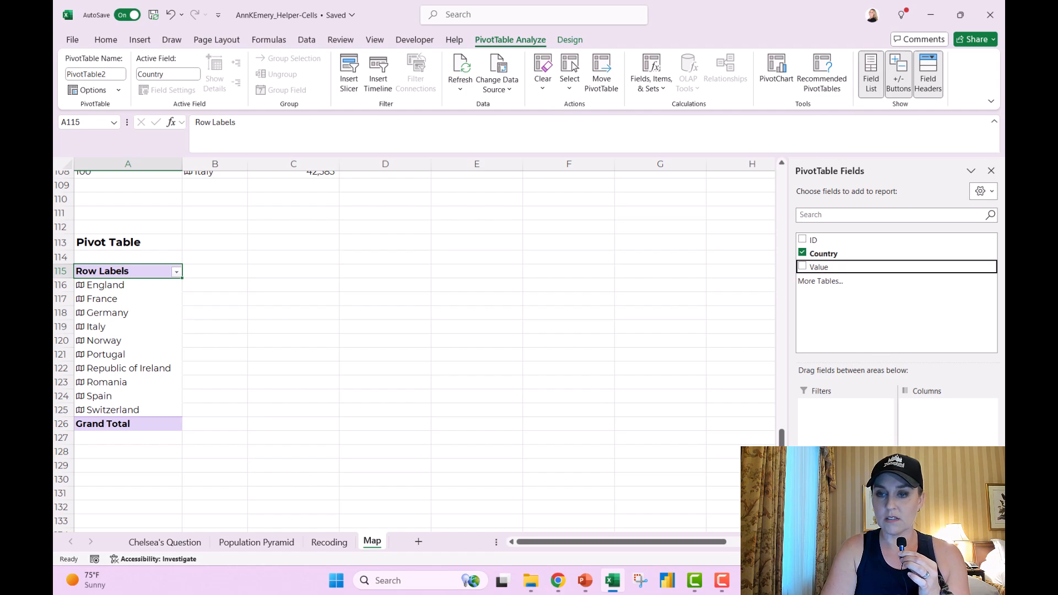
click(802, 267)
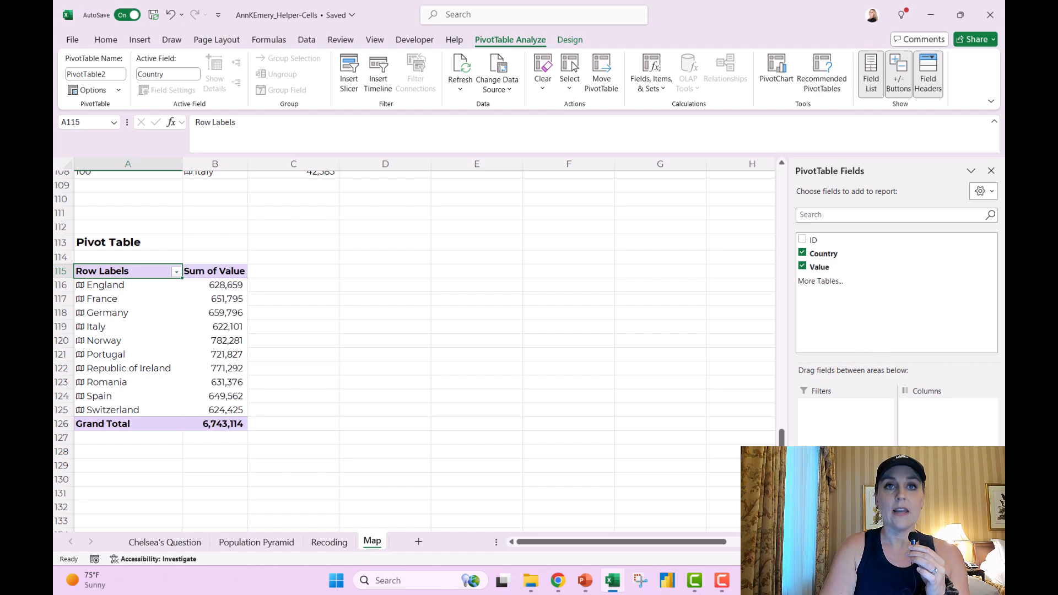
mouse_move(147, 330)
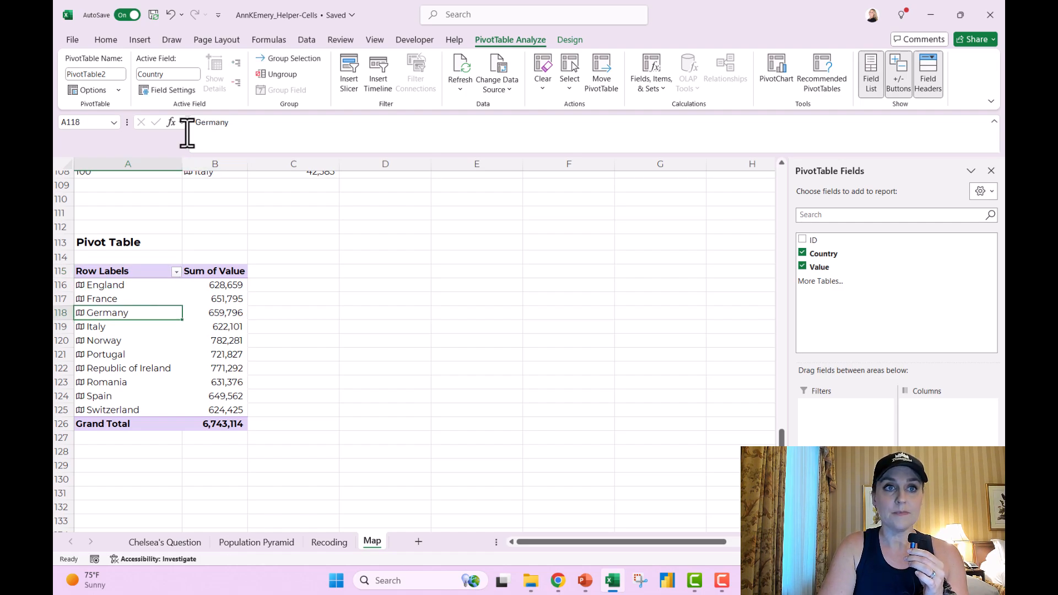
Step: Attempt a filled map from the pivot table and dismiss Excel's pivot-data warning
click(139, 39)
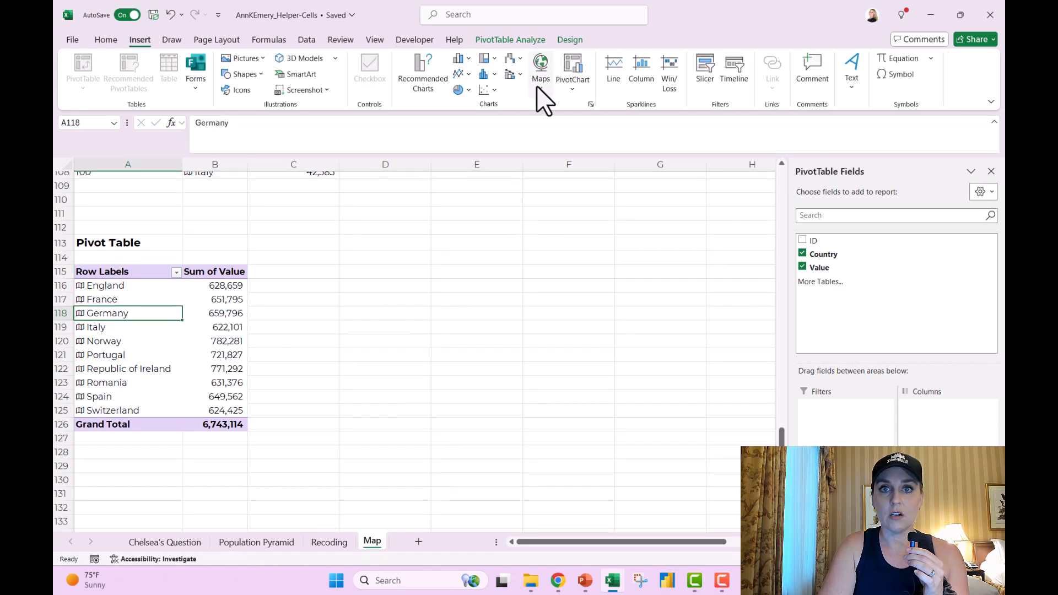
click(459, 58)
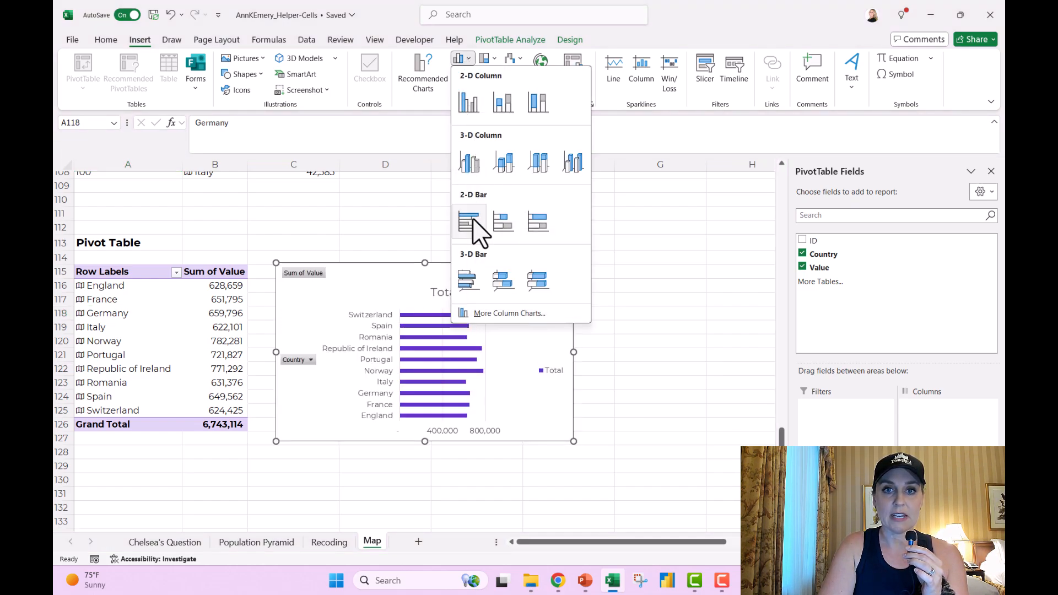
mouse_move(469, 220)
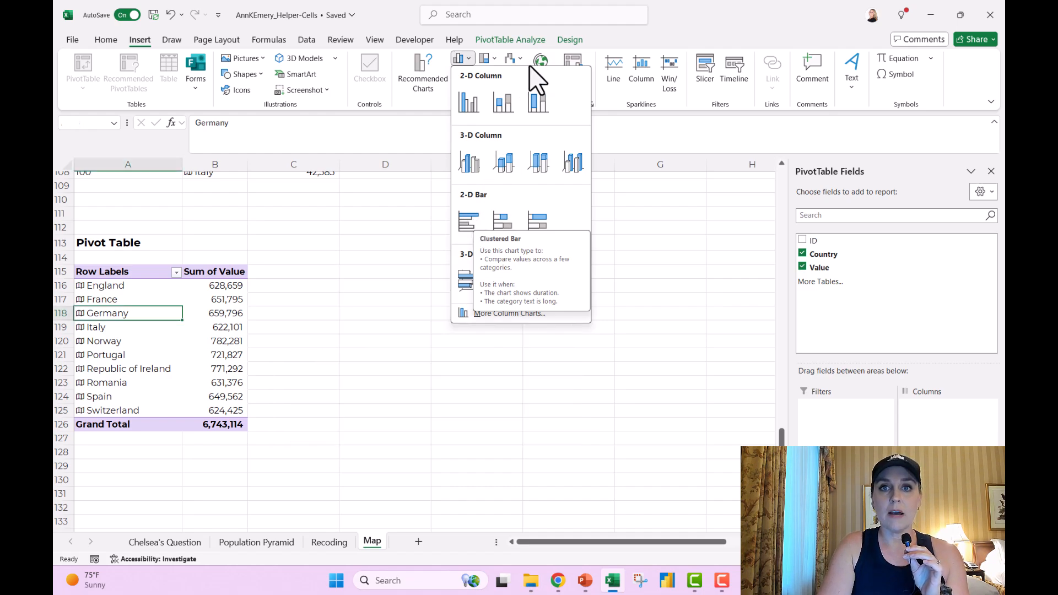
click(541, 69)
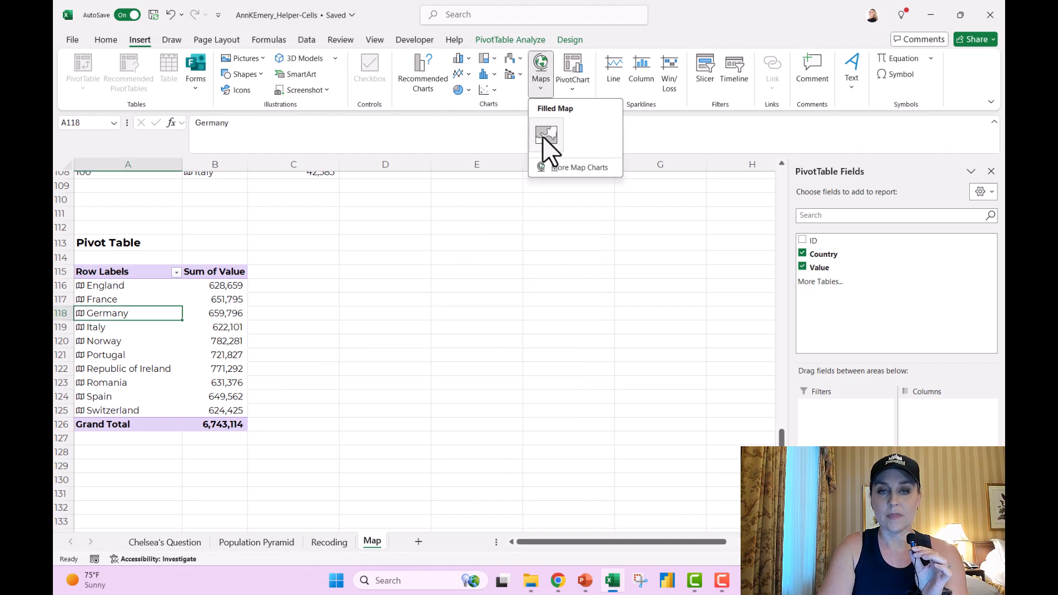
click(547, 132)
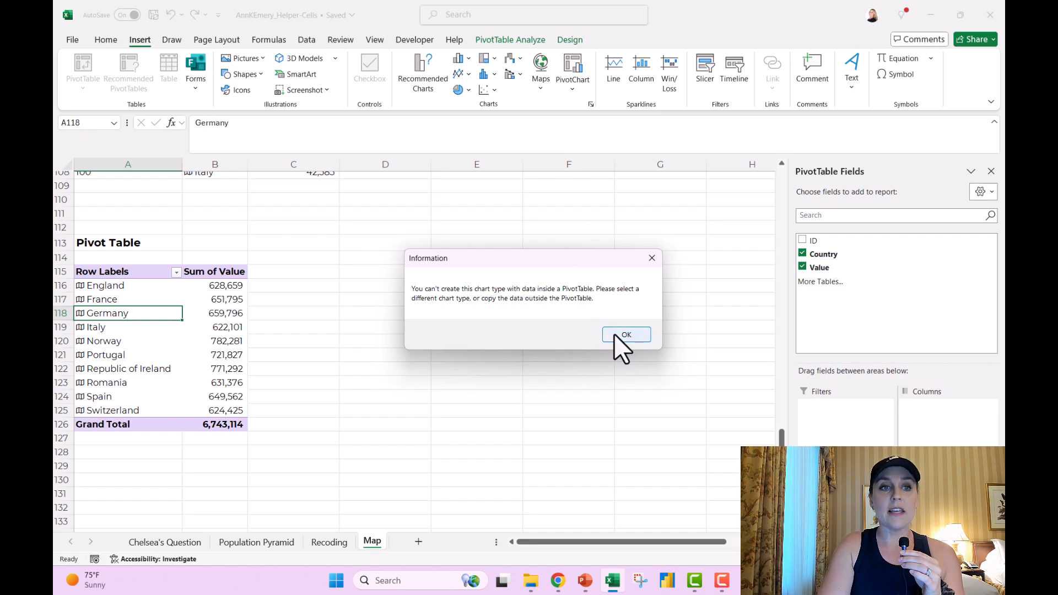
click(626, 336)
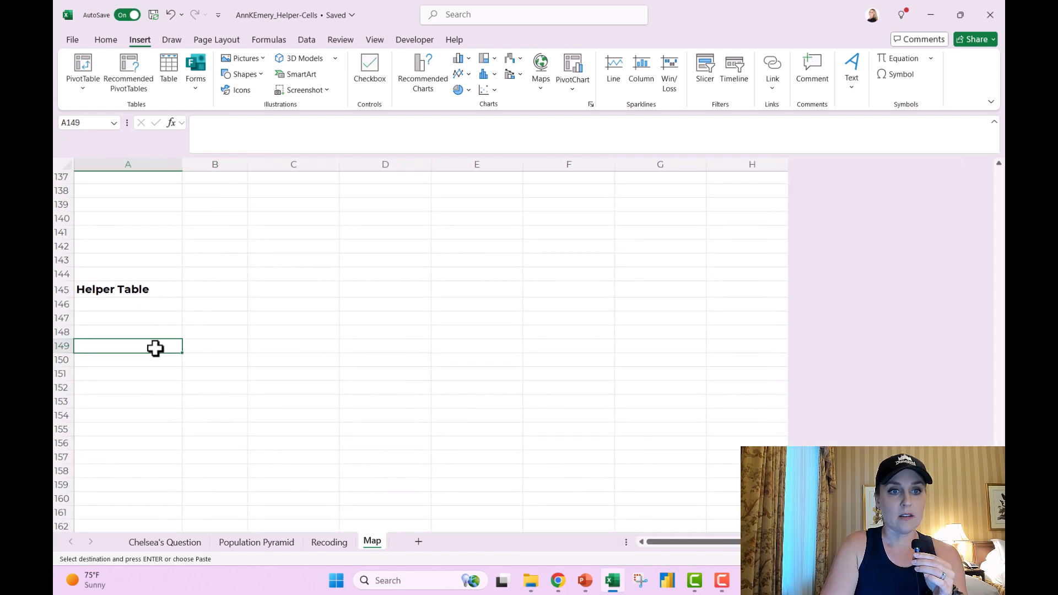
Step: Paste the pivot results as values at A149 under Country and Sum headers
click(106, 40)
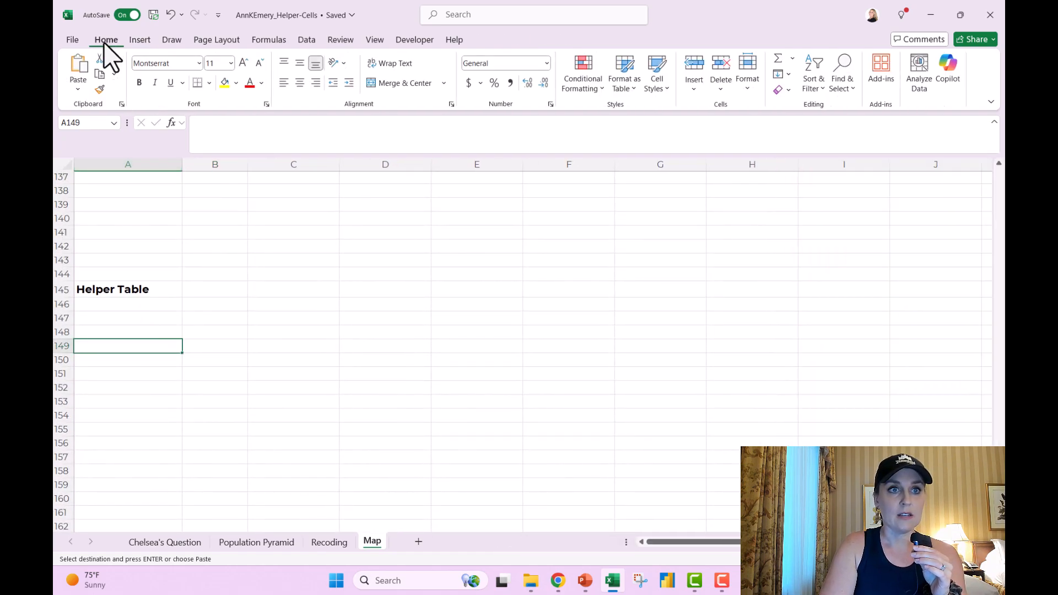
click(78, 88)
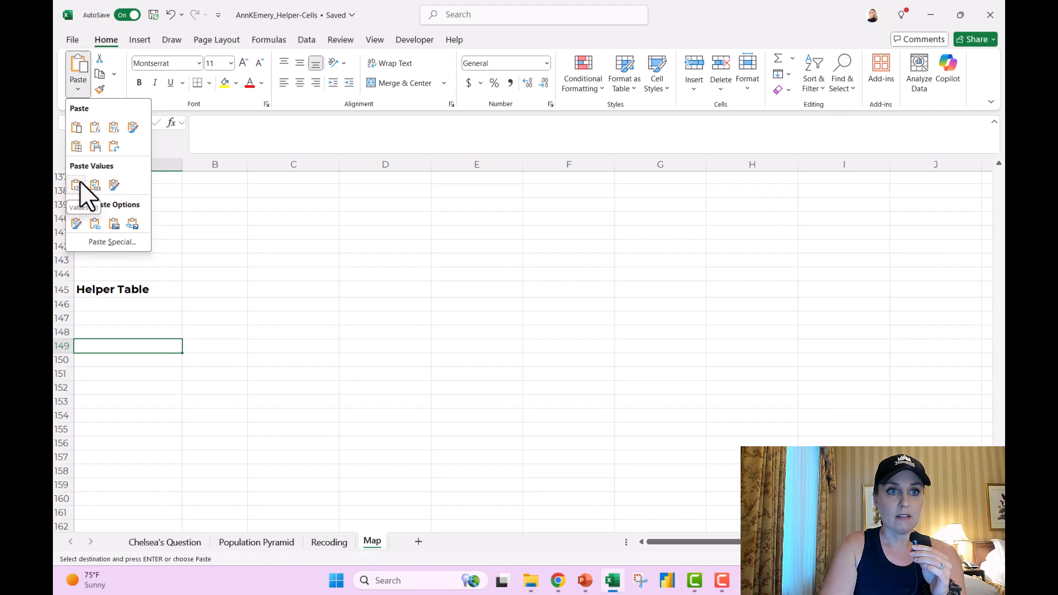
click(76, 185)
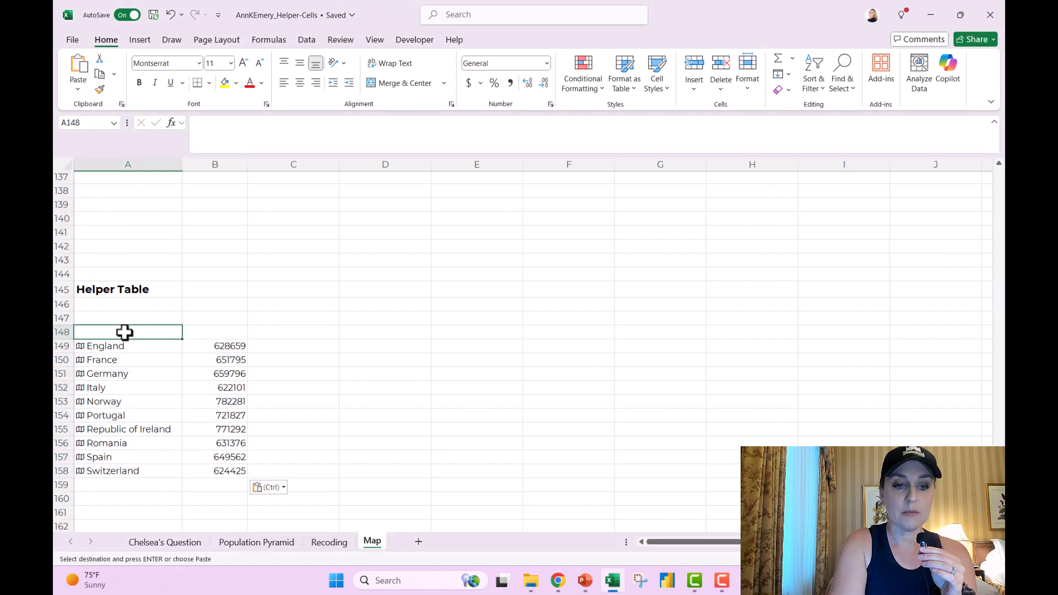
text(Ci)
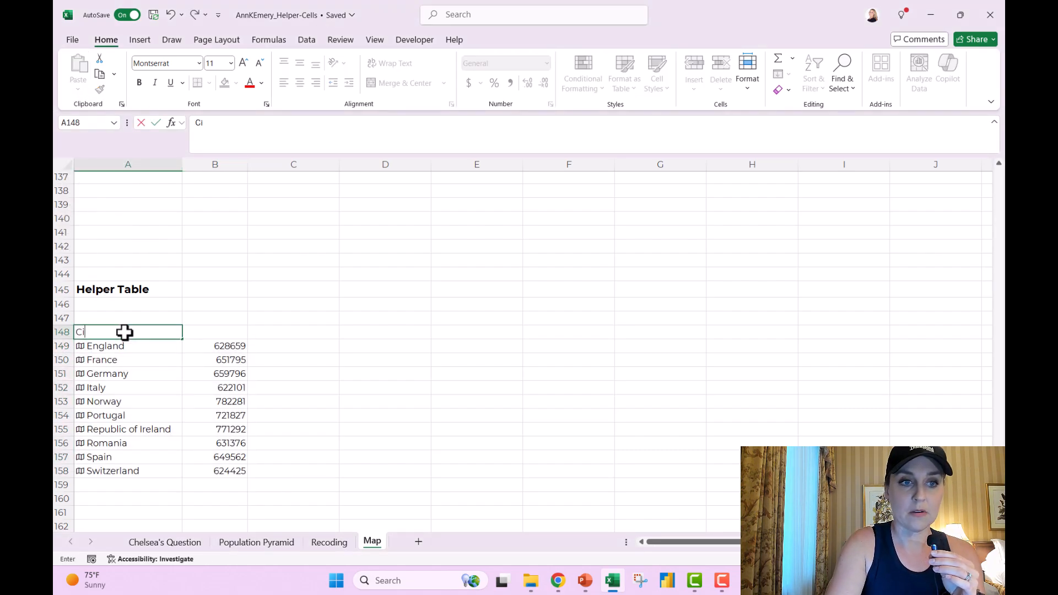
text(ountry)
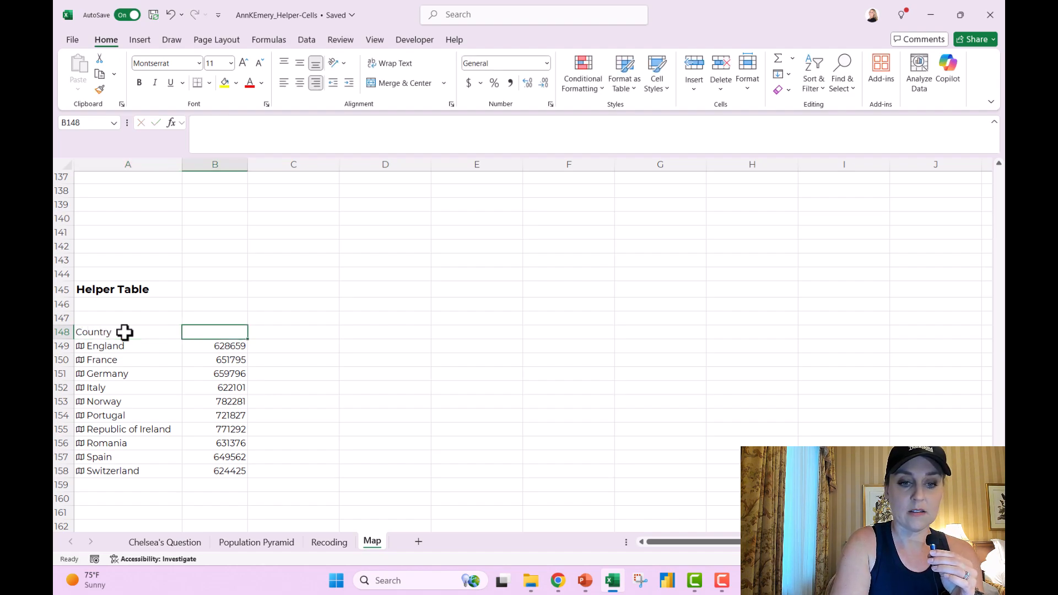
click(127, 346)
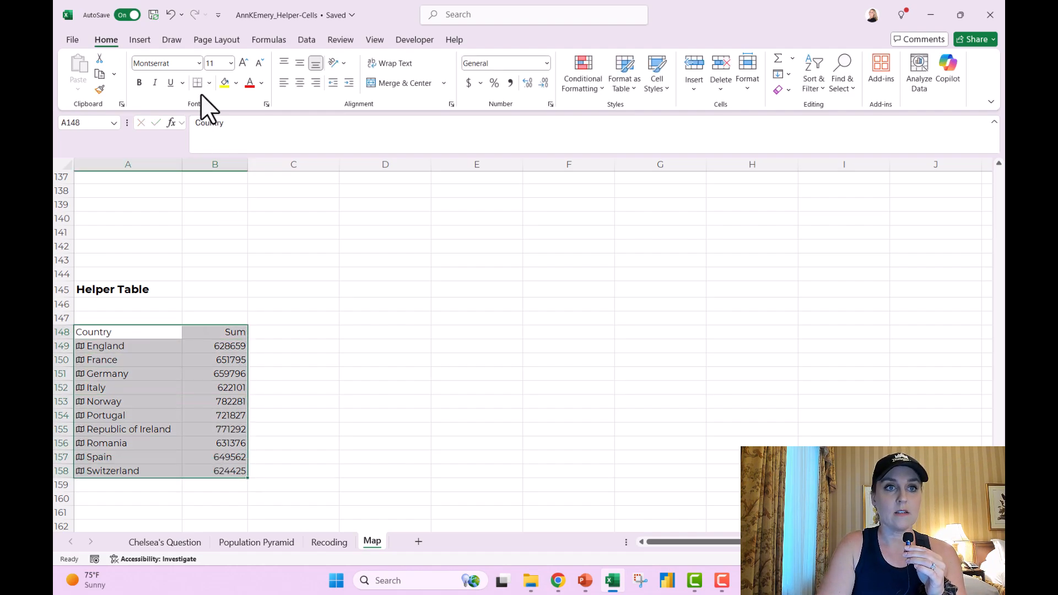
click(140, 39)
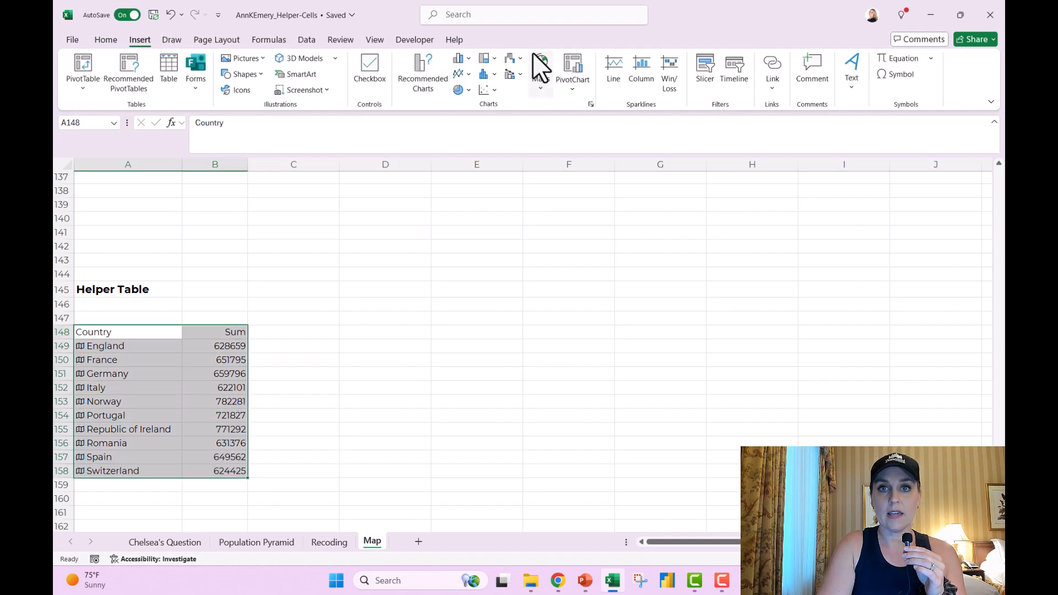
Step: Insert a filled map of Europe from the Country/Sum helper table and select it
click(540, 65)
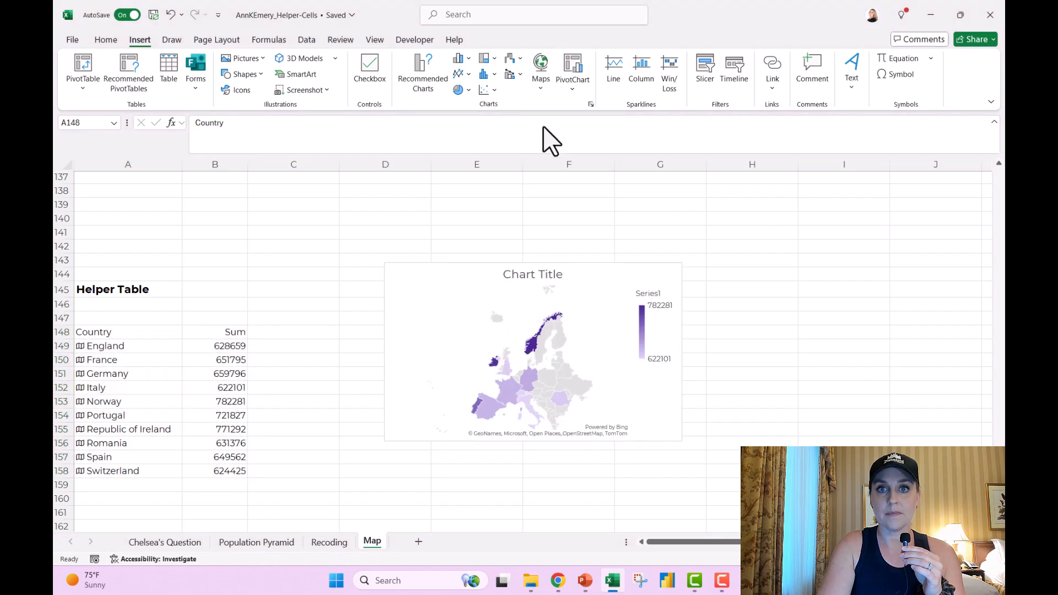
click(533, 351)
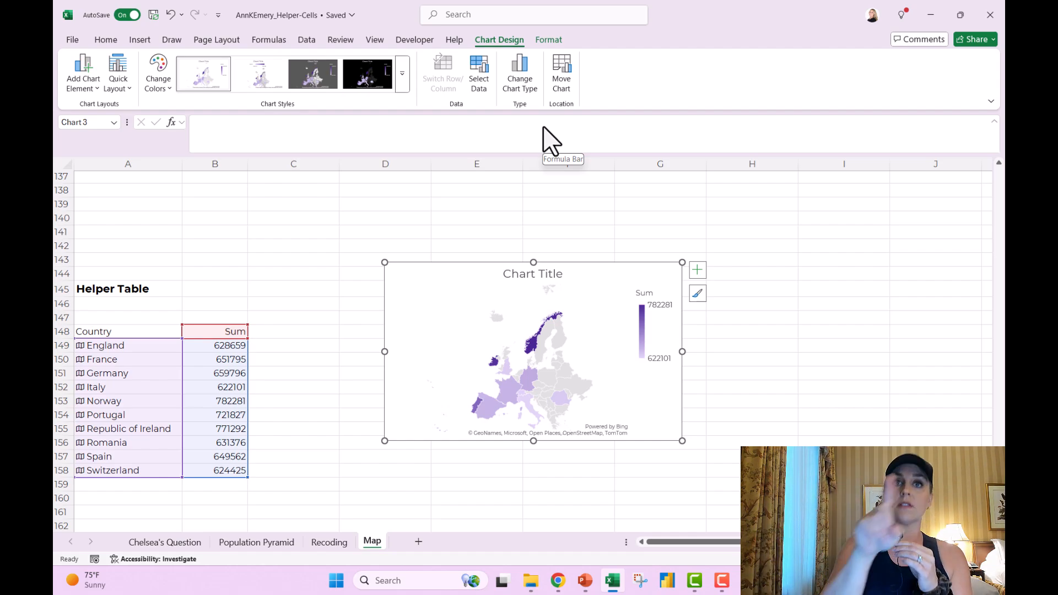
click(293, 165)
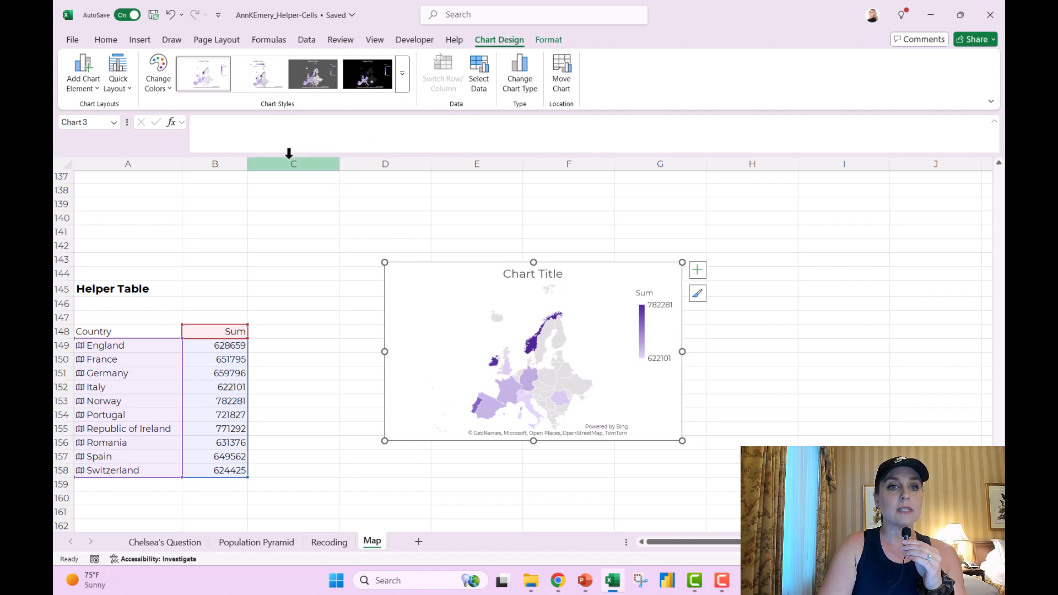